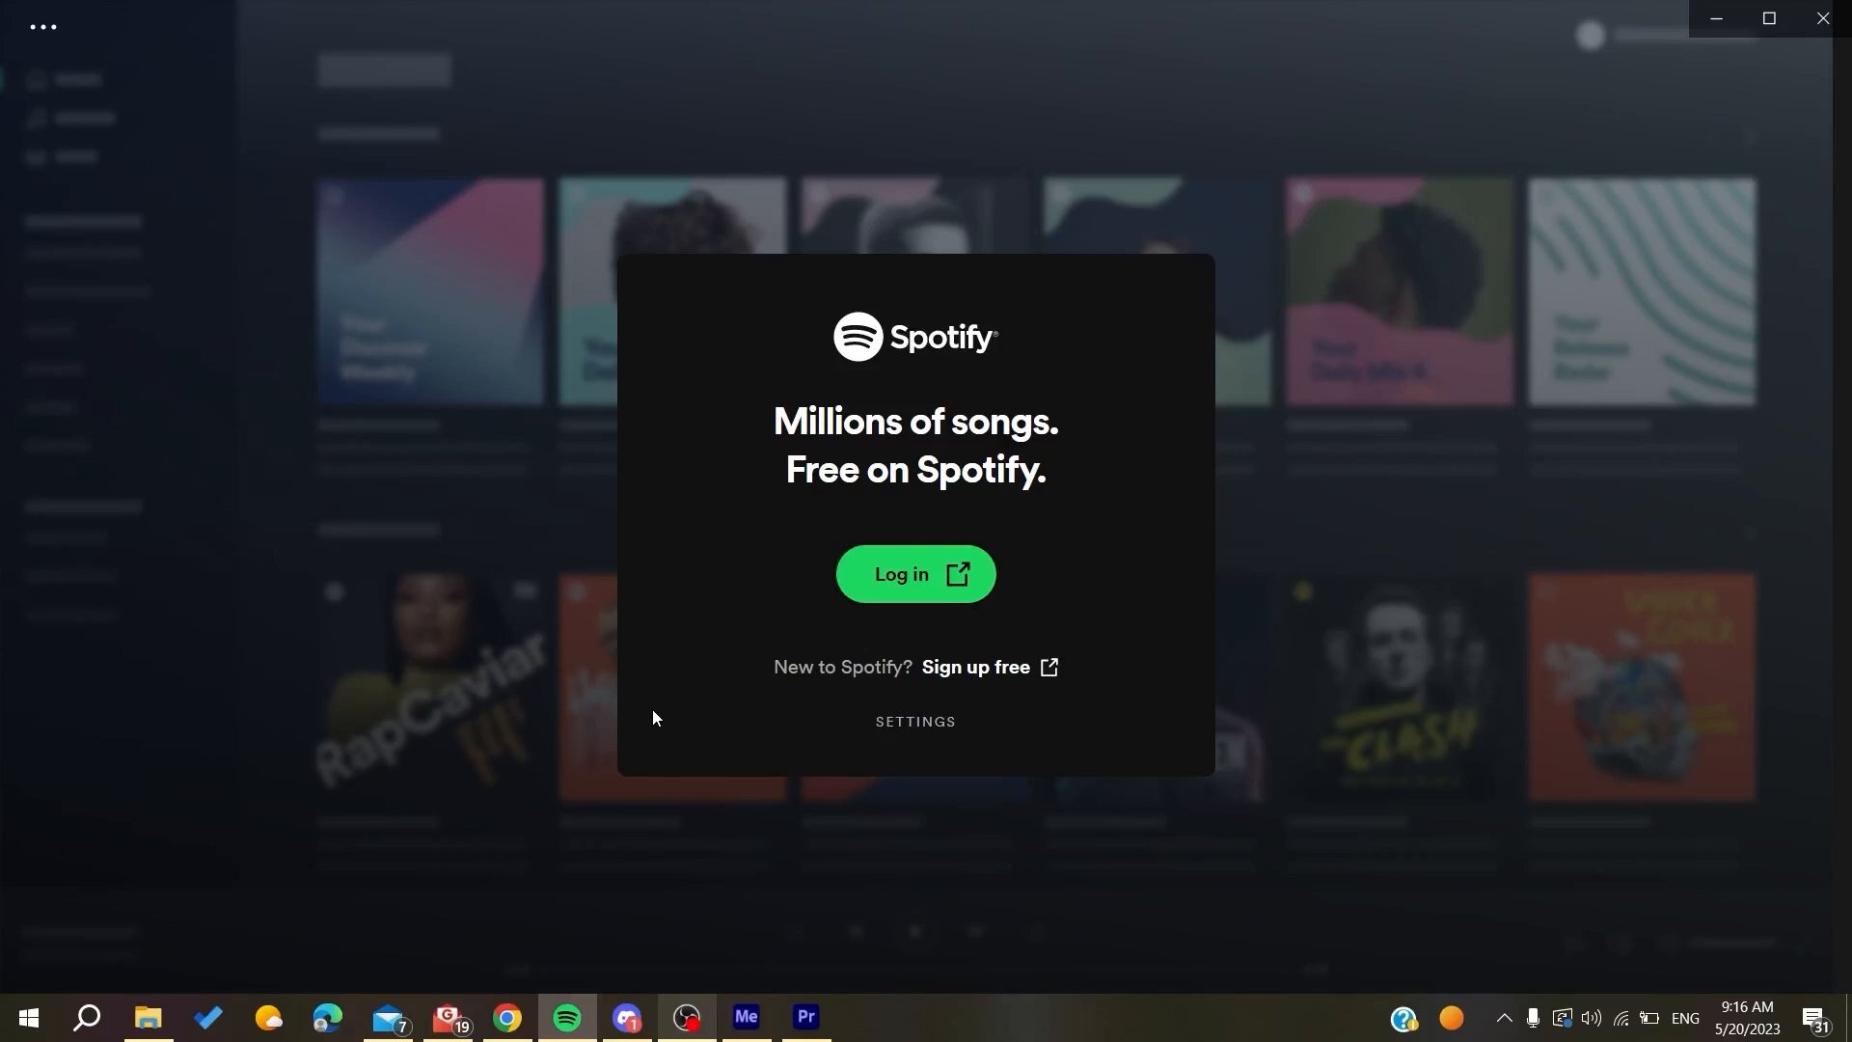
Search Google for 'spotify' from Chrome's address bar using the 'spo' suggestion.
{"action": "left_click", "coordinate": [507, 1017]}
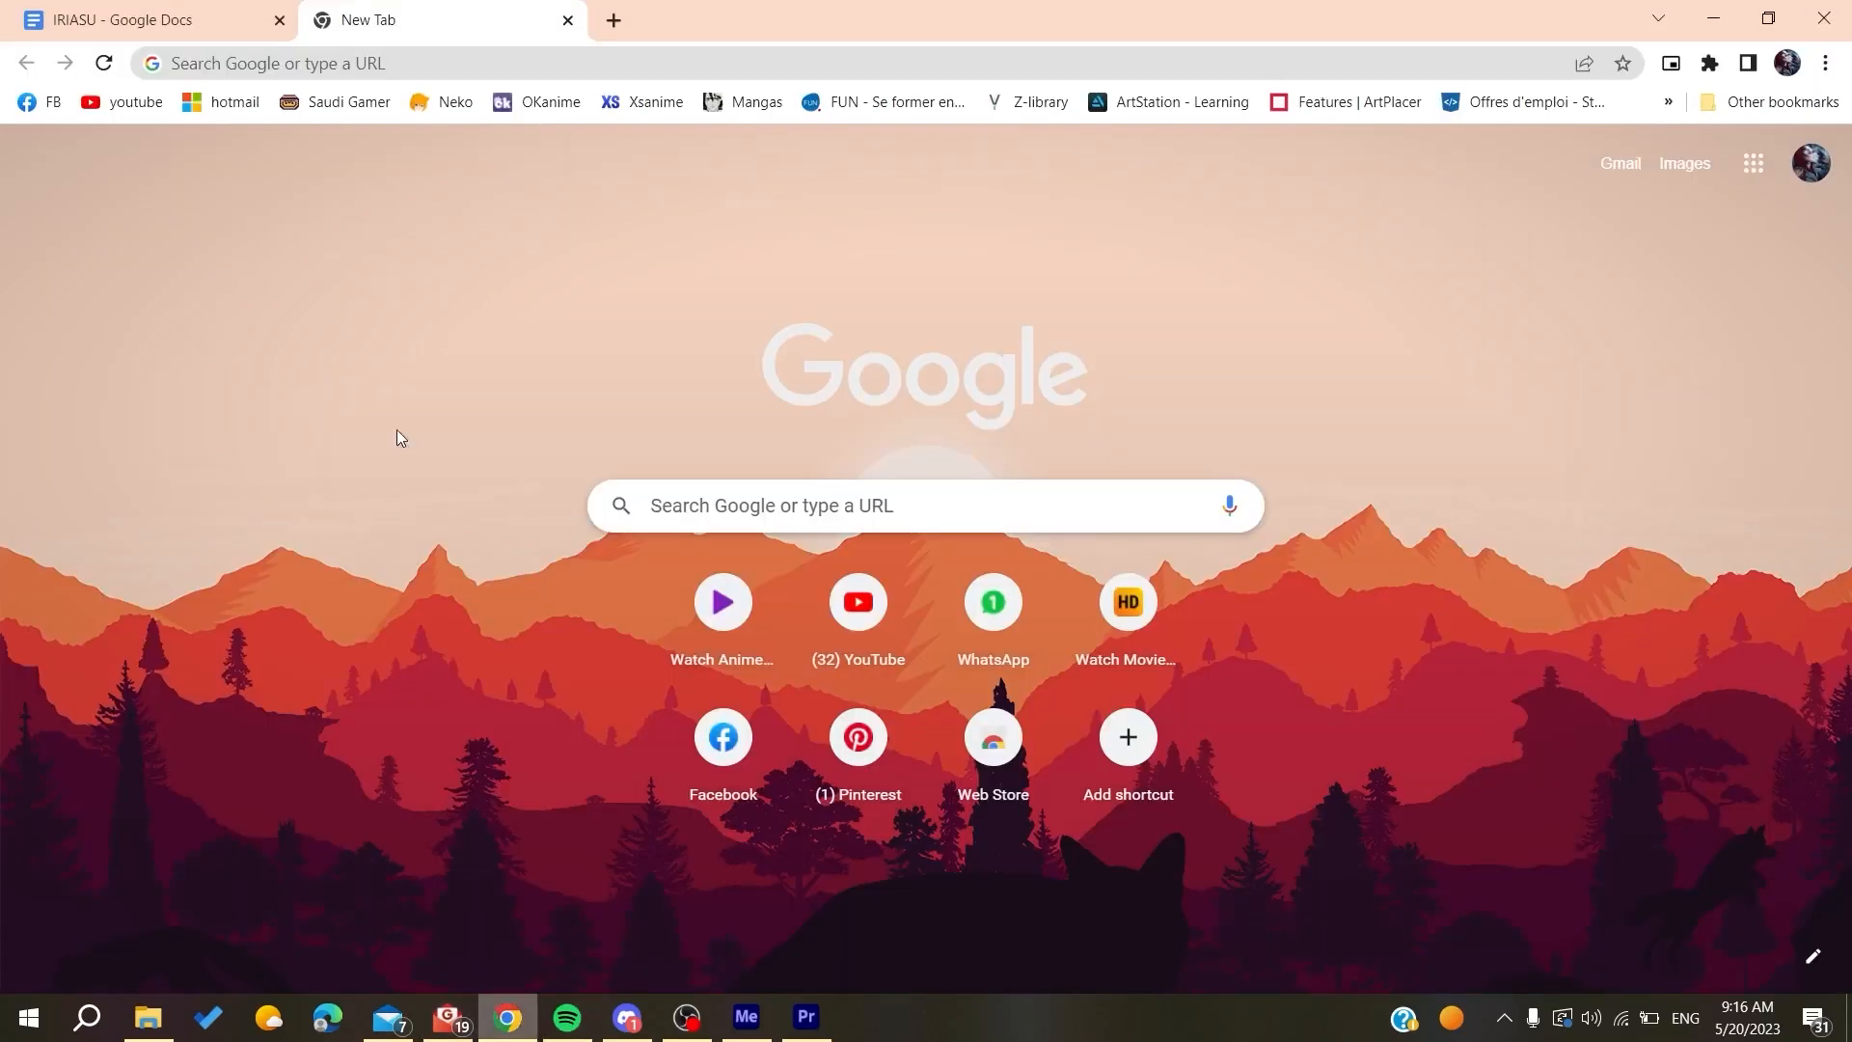
{"action": "mouse_move", "coordinate": [381, 157]}
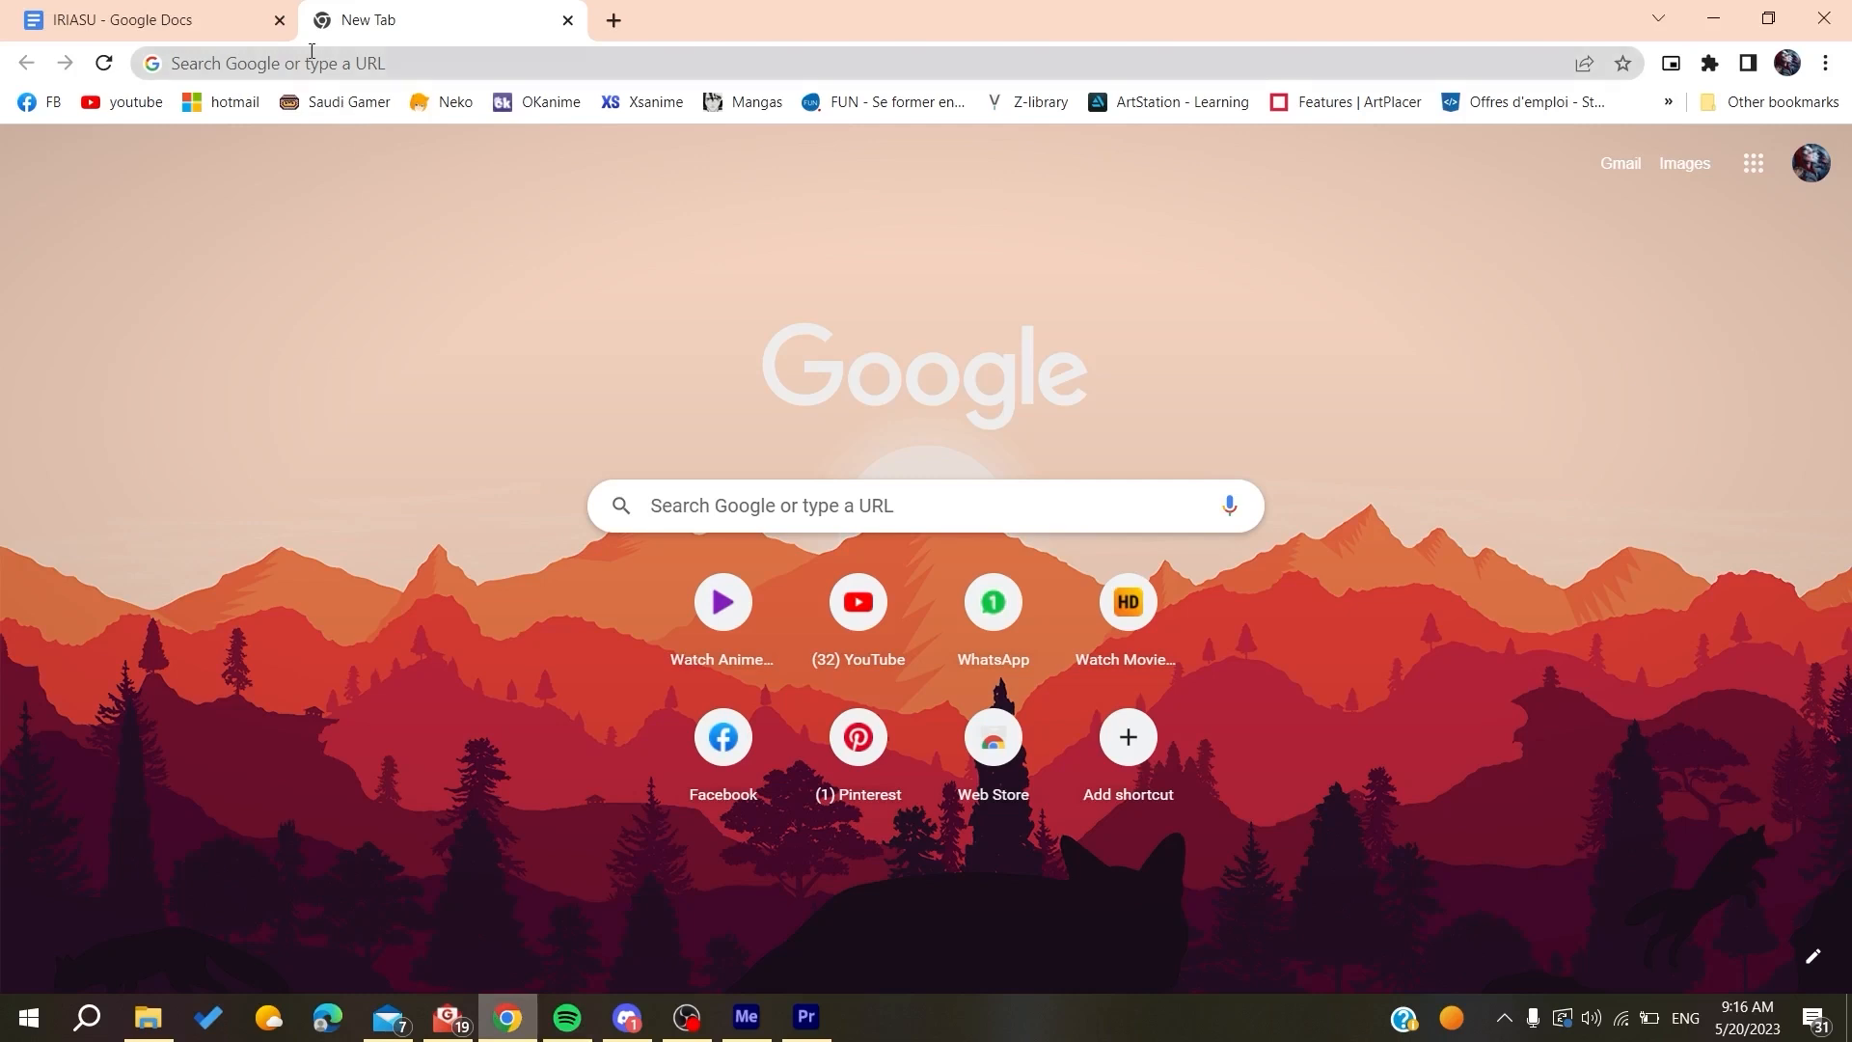
{"action": "type", "text": "spo"}
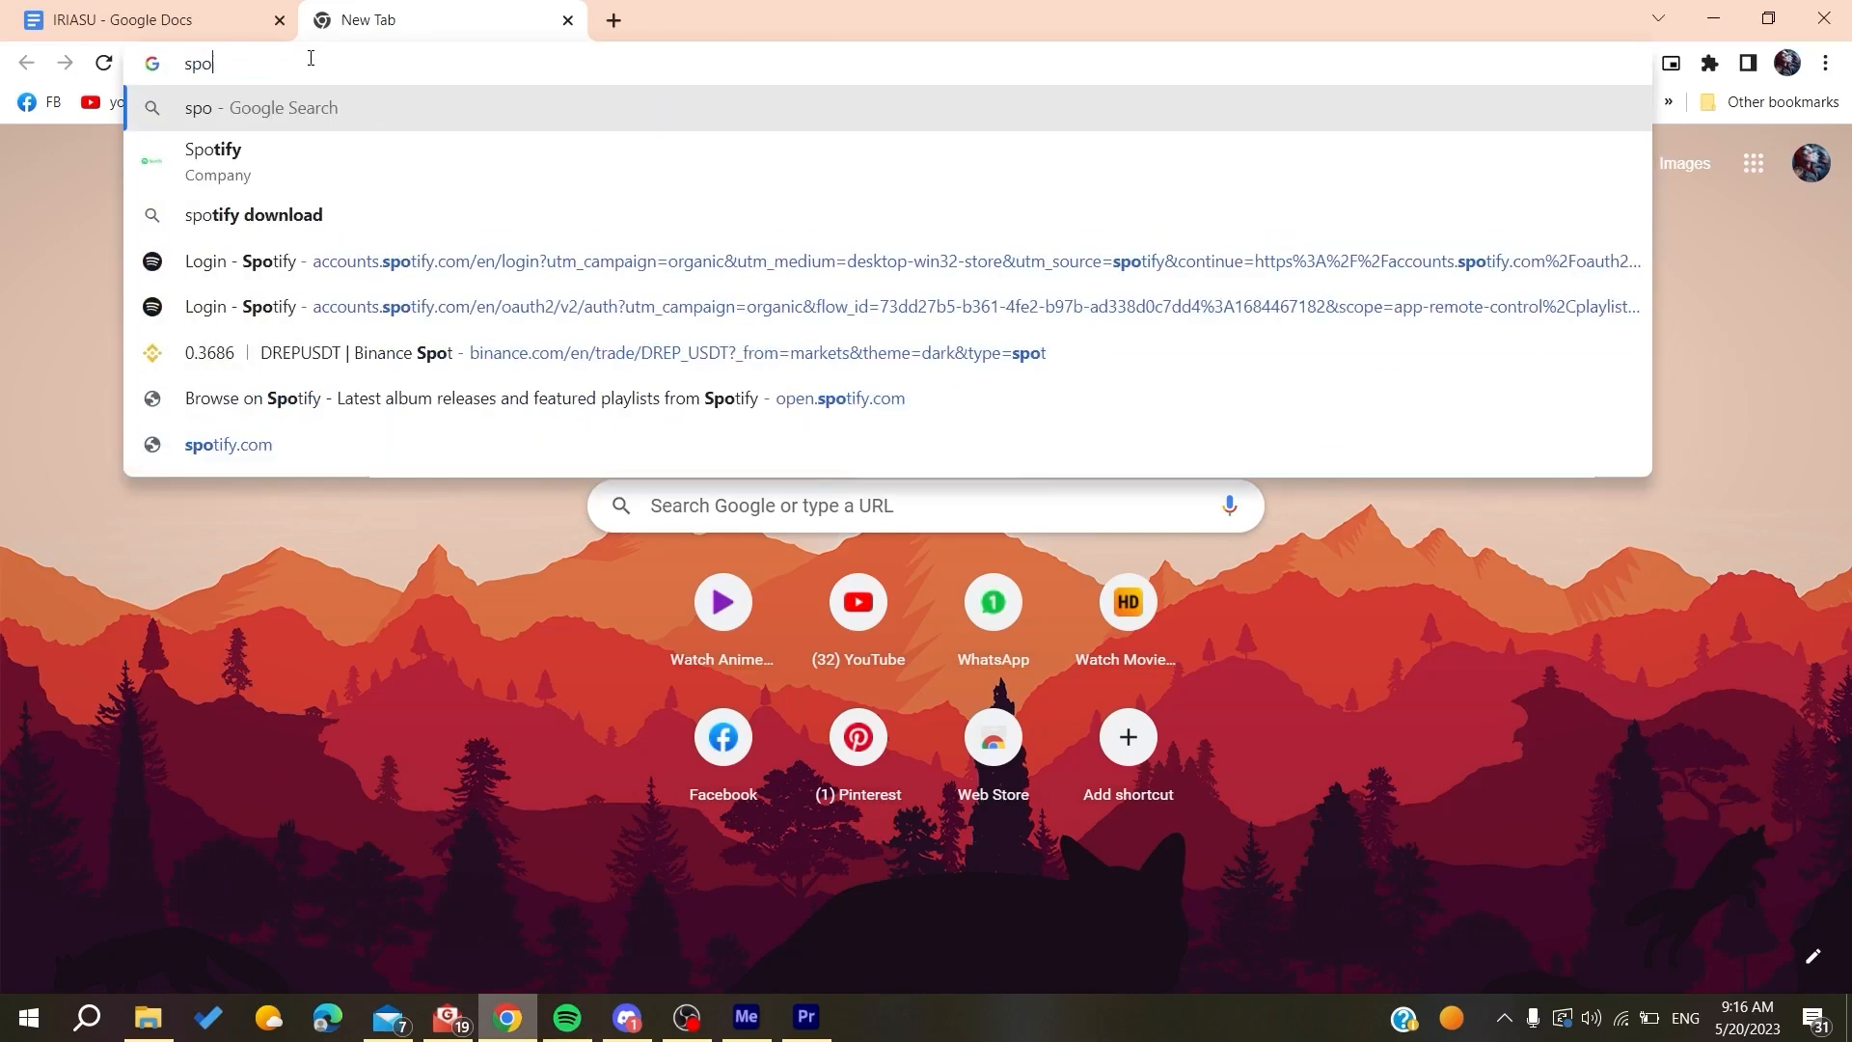
{"action": "left_click", "coordinate": [213, 161]}
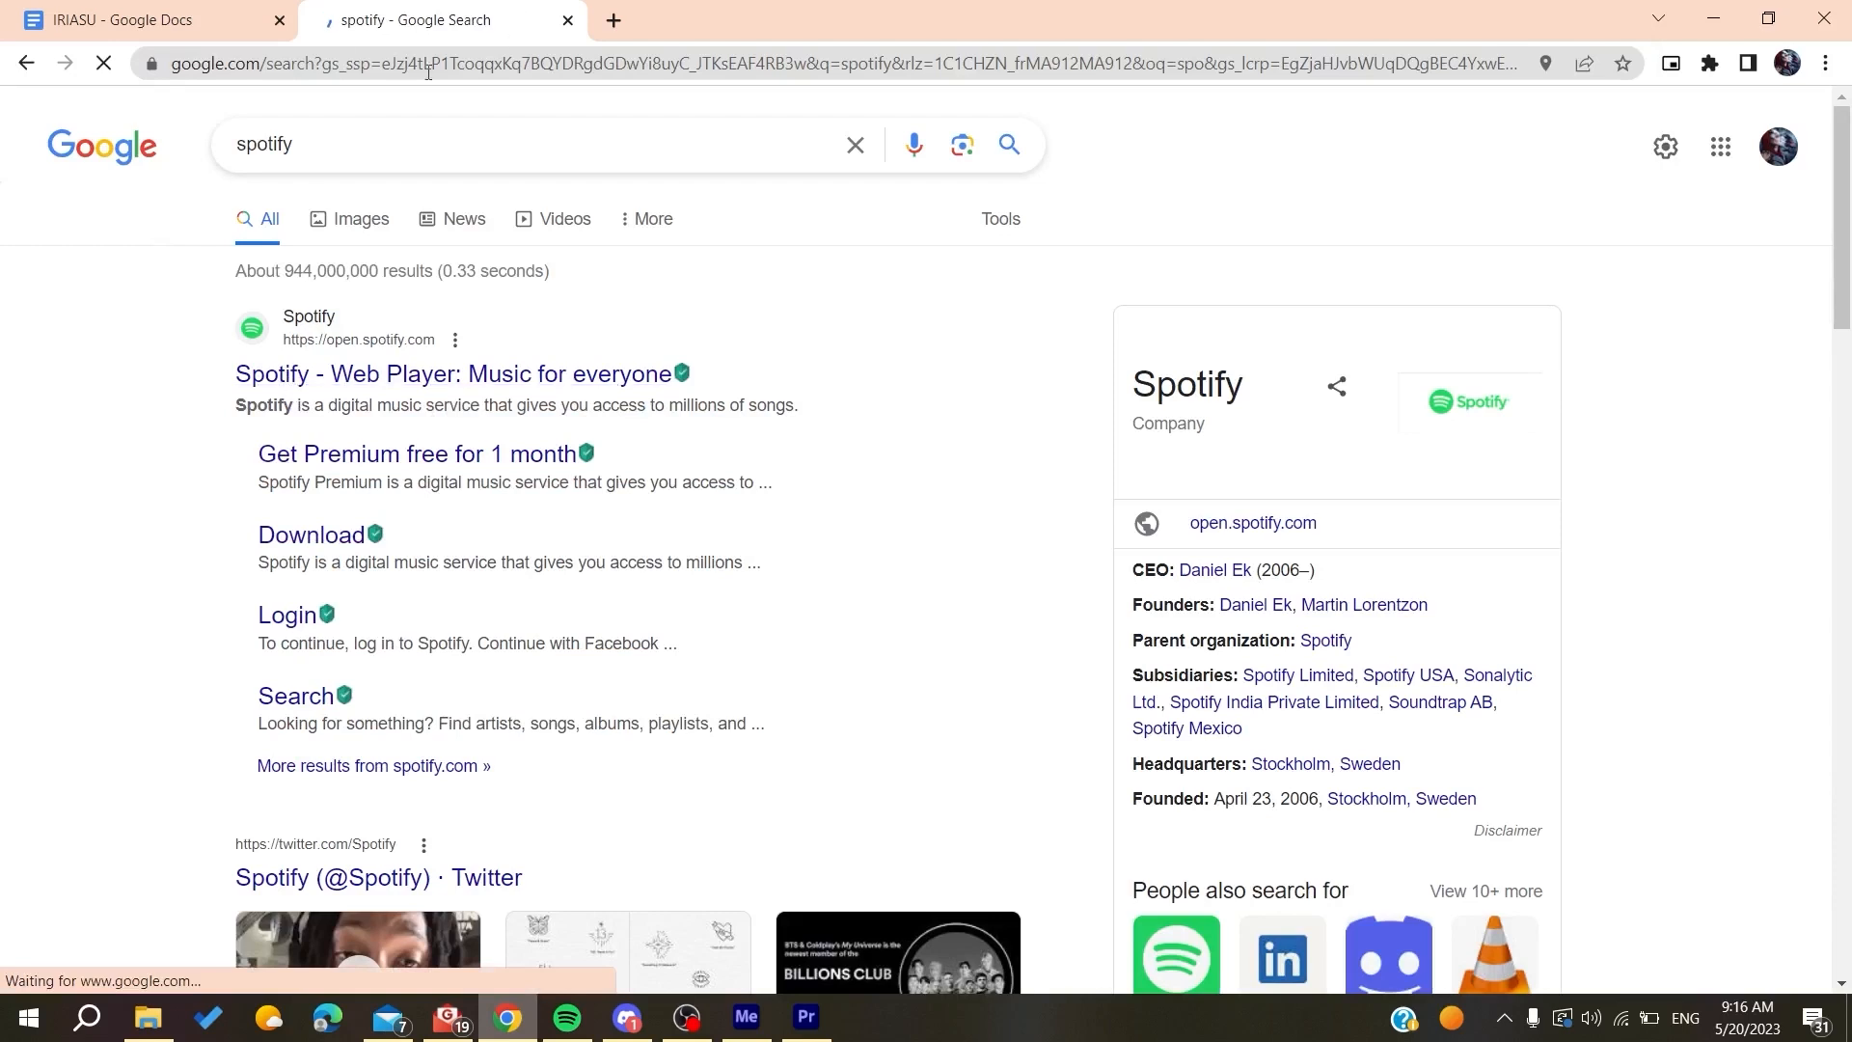
Start Log in from the Spotify desktop welcome dialog, opening the authorization page in Chrome.
{"action": "left_click", "coordinate": [566, 1017]}
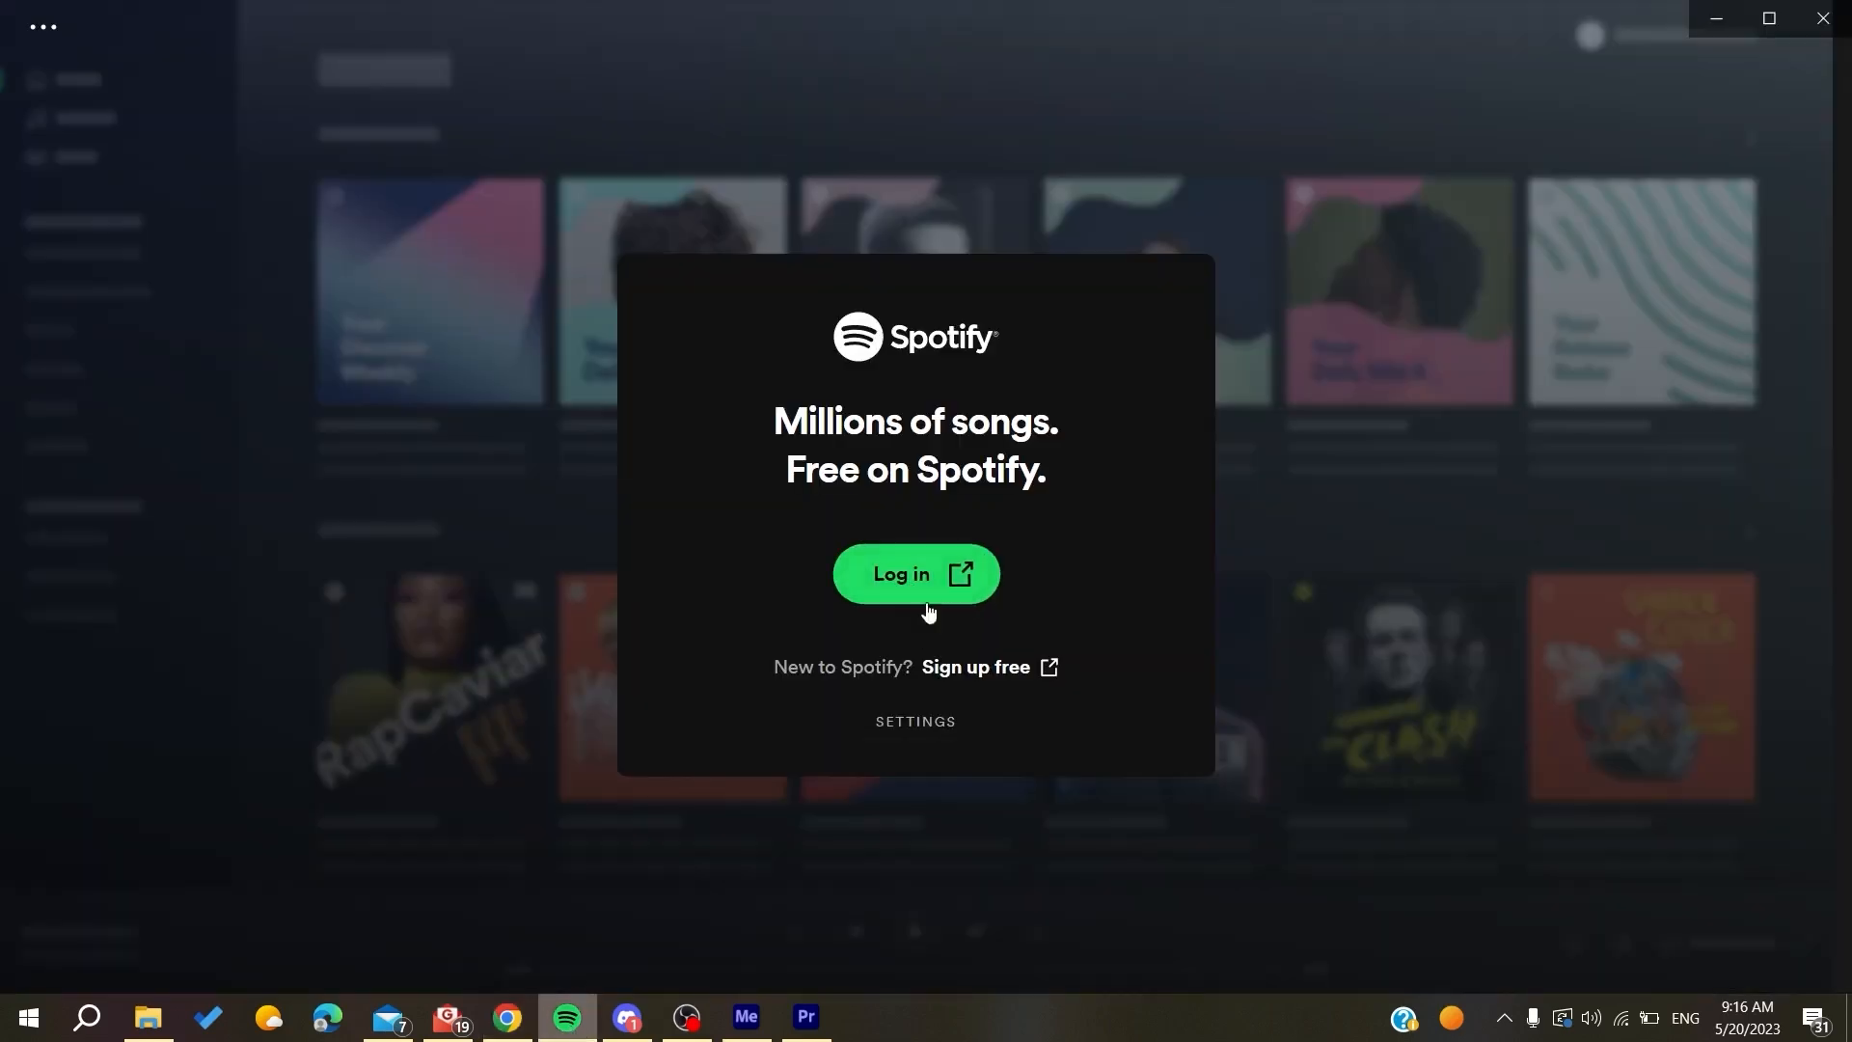
{"action": "mouse_move", "coordinate": [962, 680]}
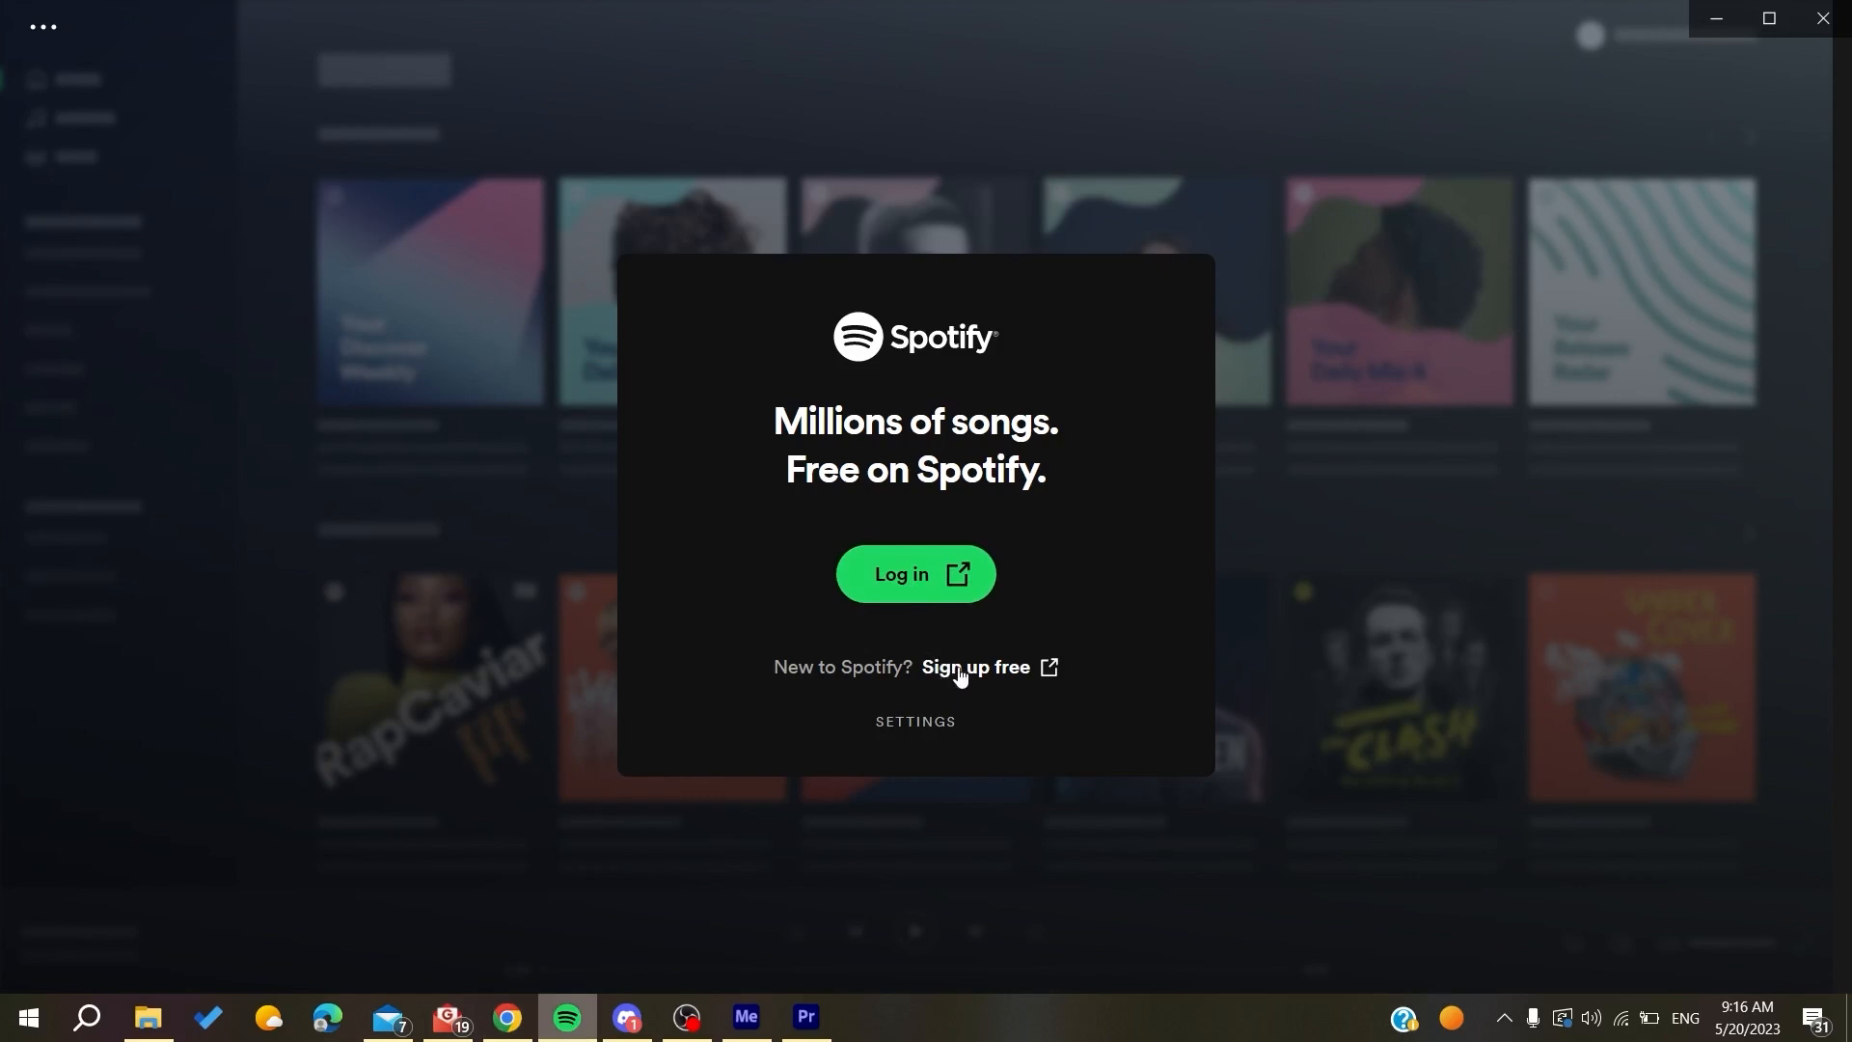
{"action": "left_click", "coordinate": [916, 574]}
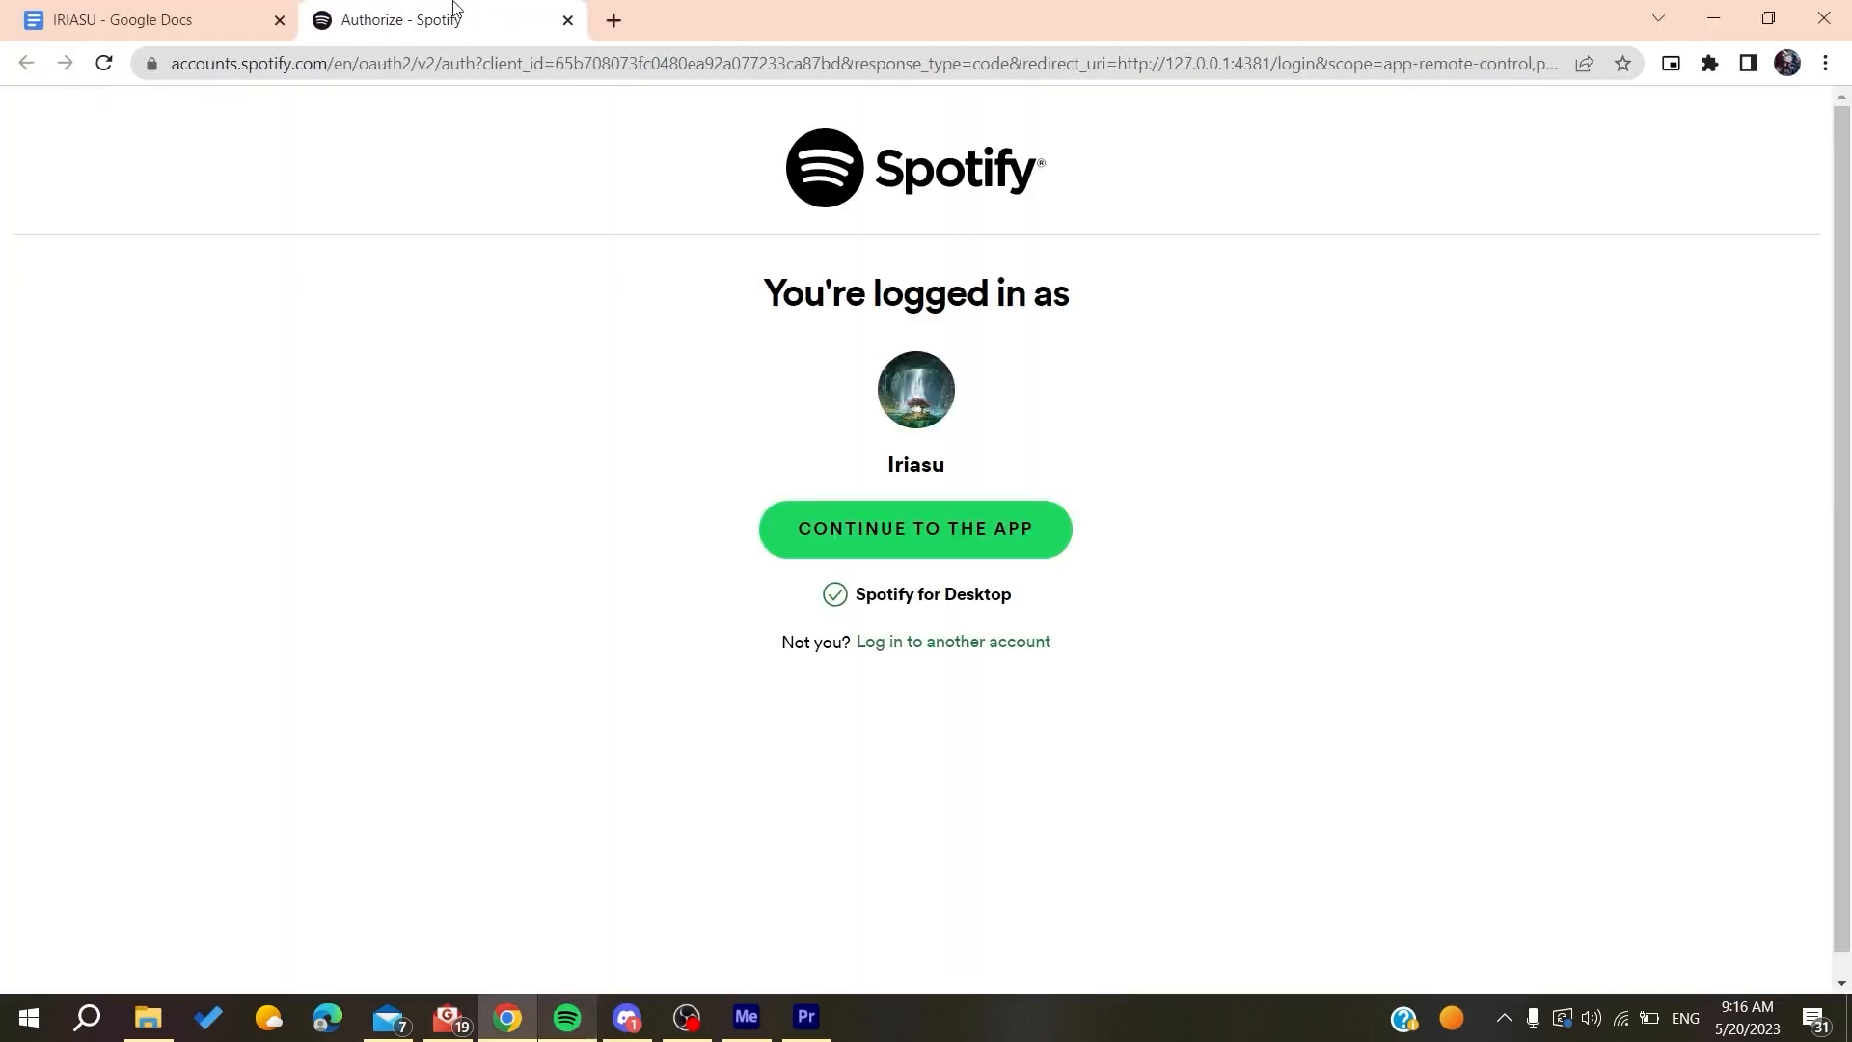
{"action": "mouse_move", "coordinate": [749, 208]}
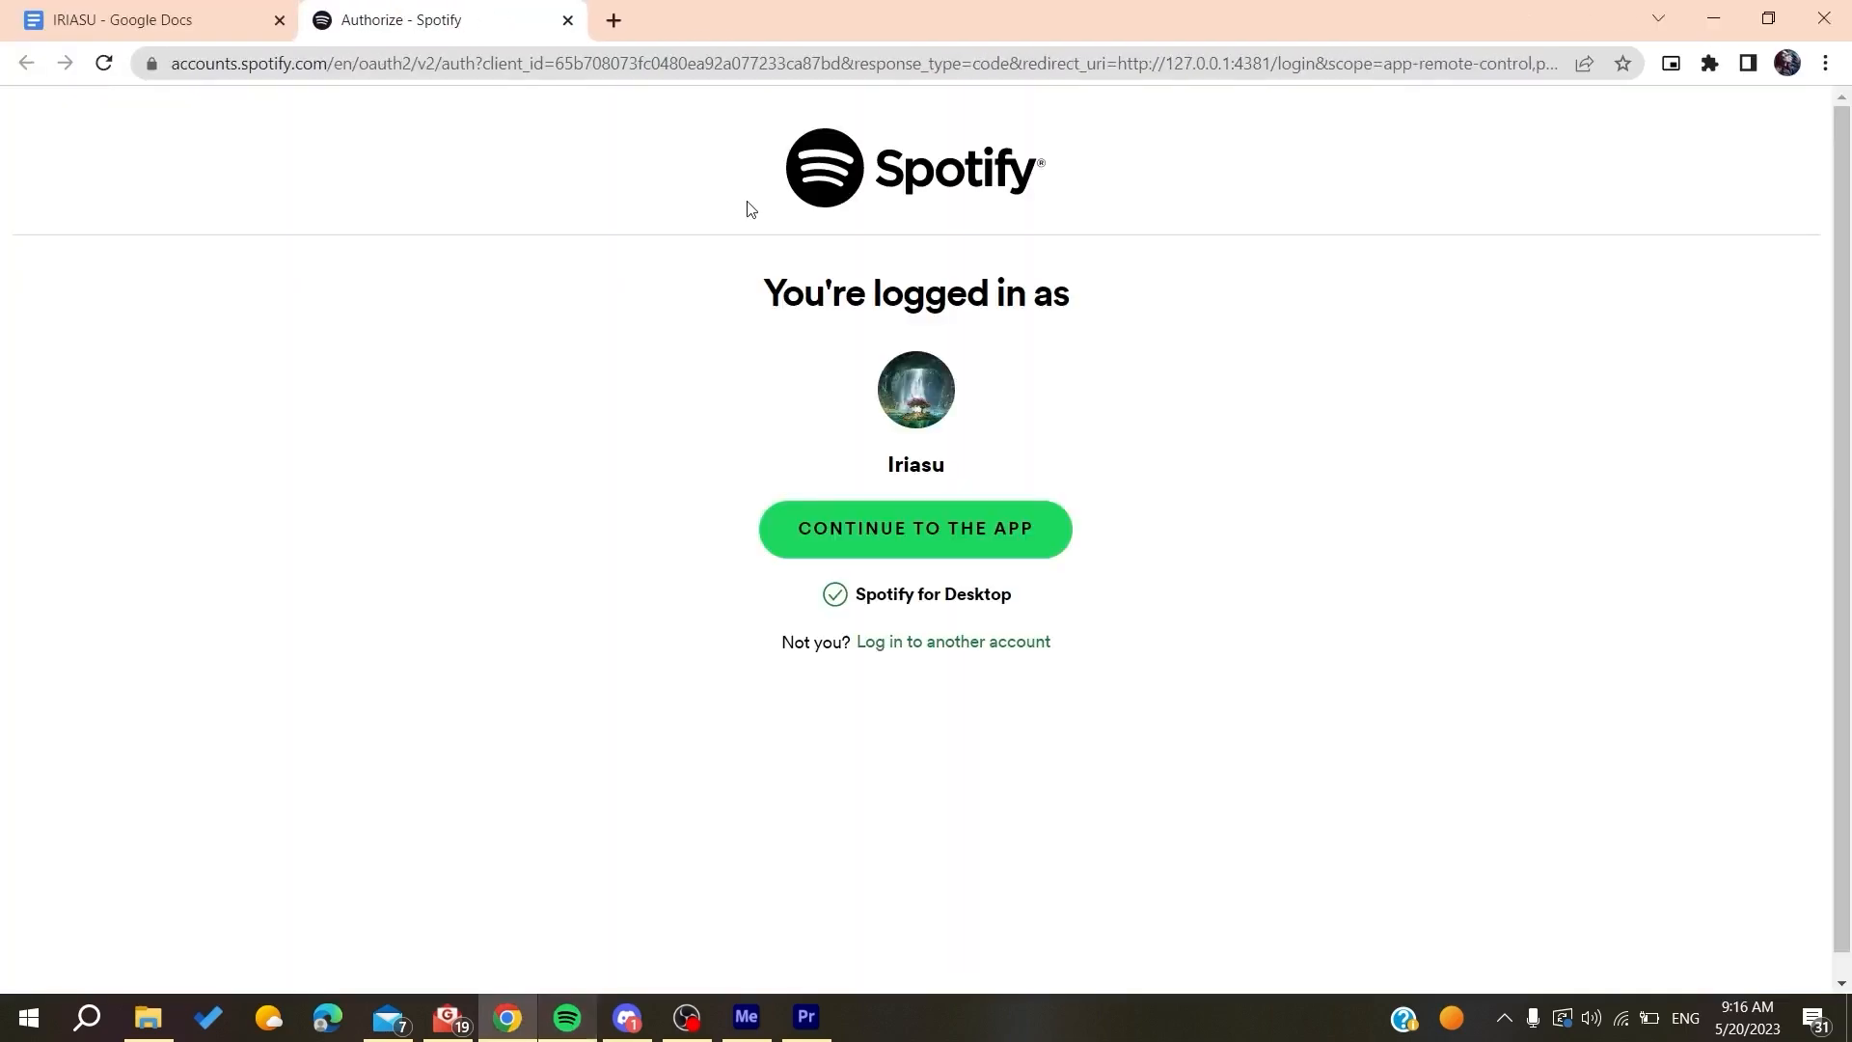
{"action": "mouse_move", "coordinate": [920, 681]}
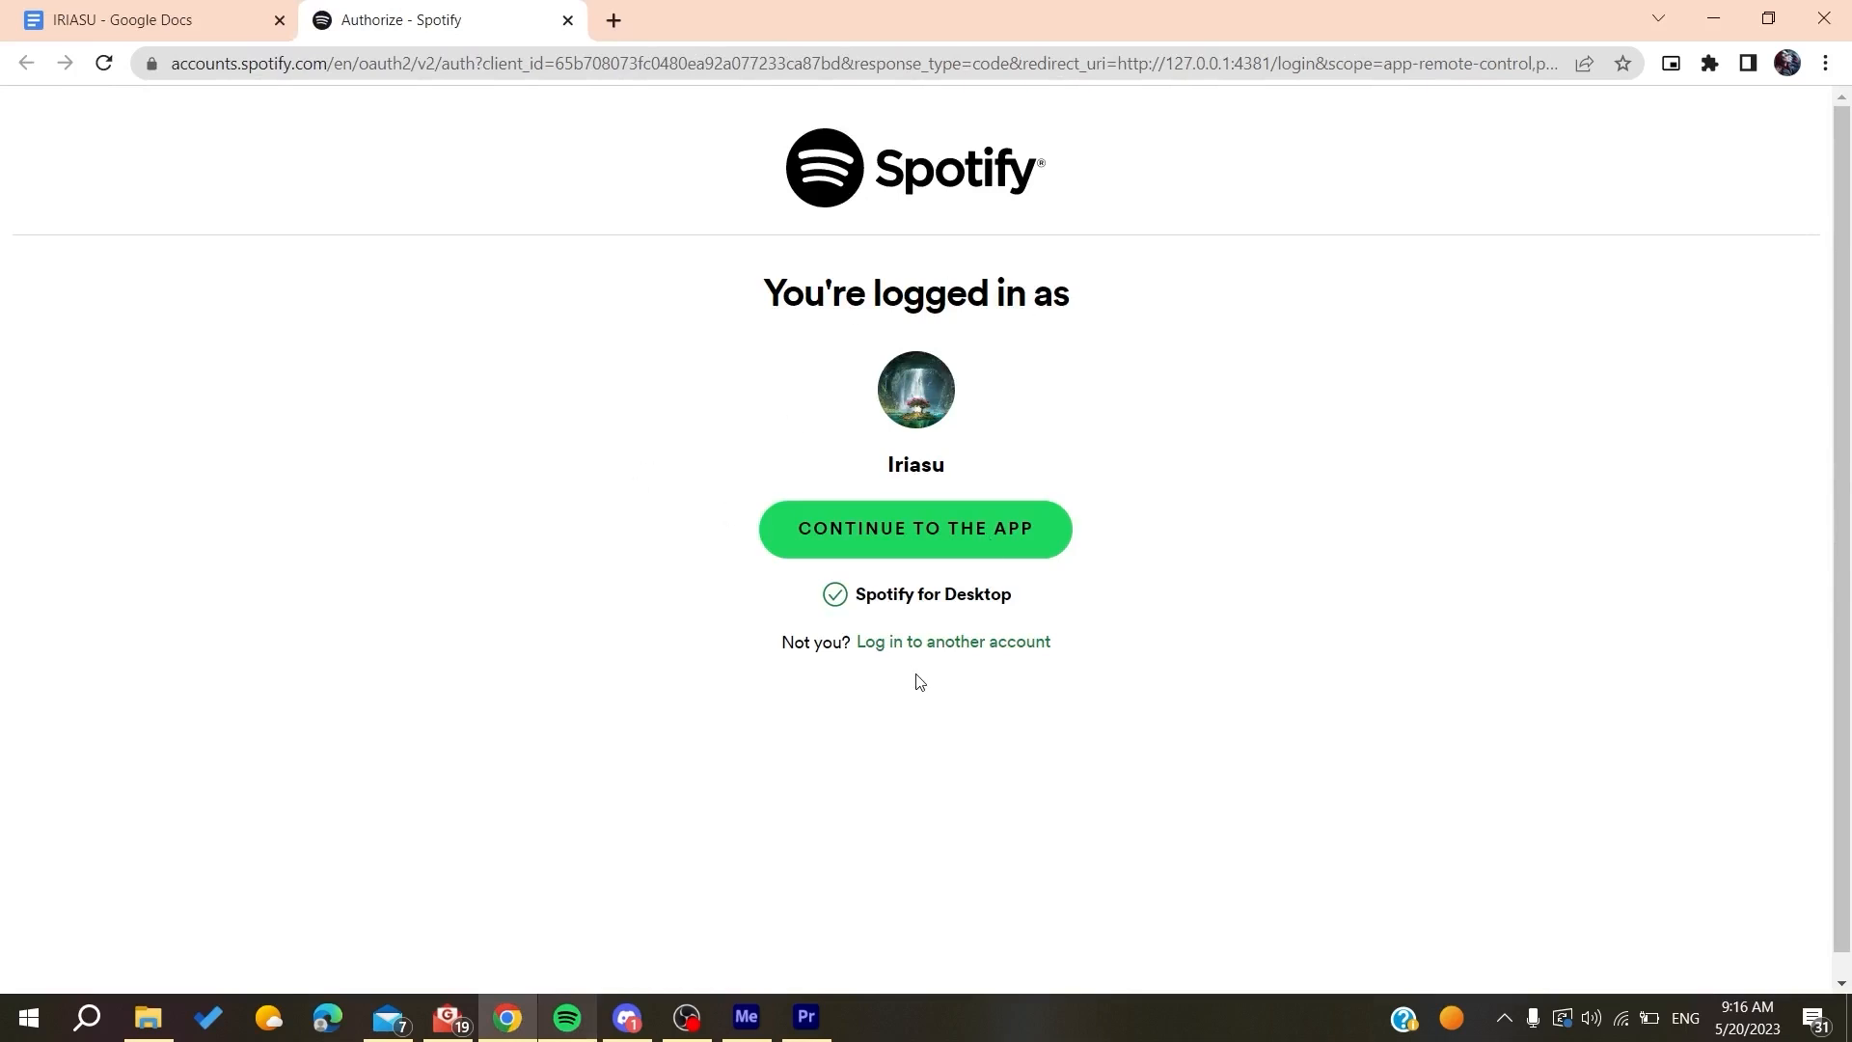
{"action": "mouse_move", "coordinate": [890, 655]}
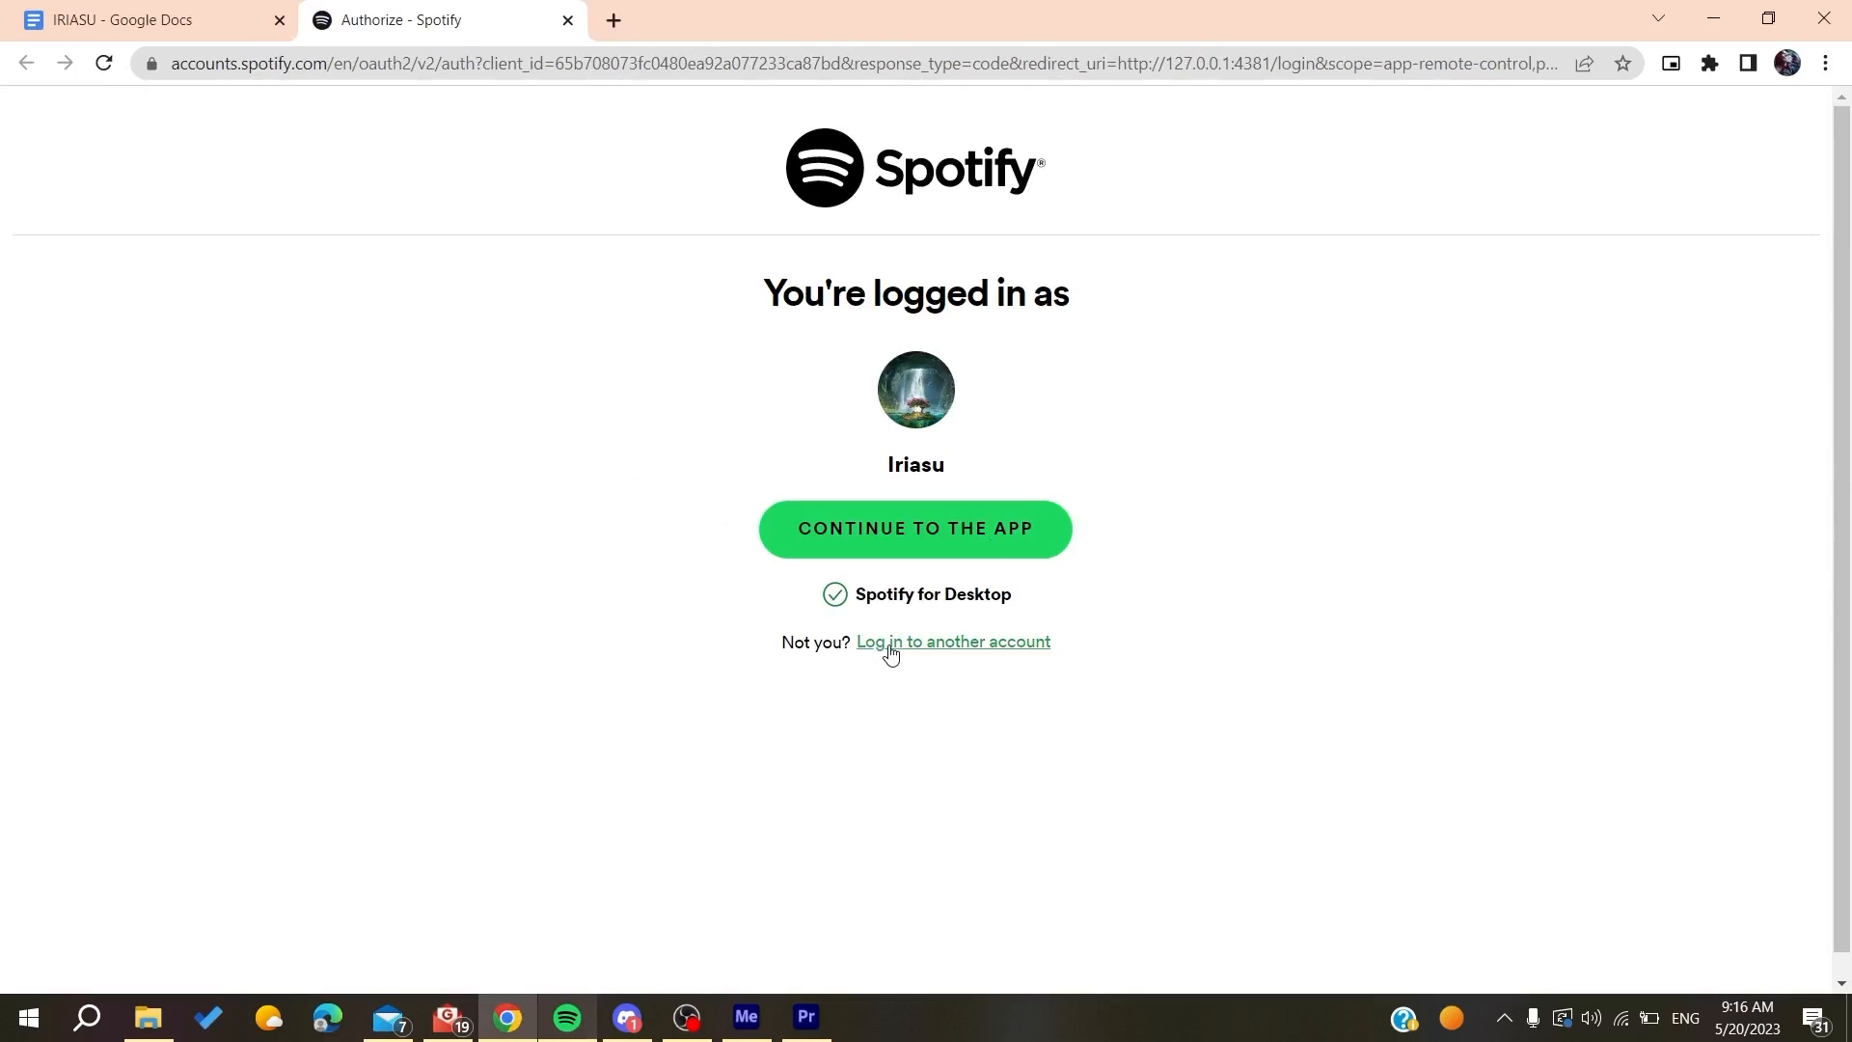
Choose 'Log in to another account' and go to the free Spotify sign-up form, reviewing its fields.
{"action": "left_click", "coordinate": [954, 641]}
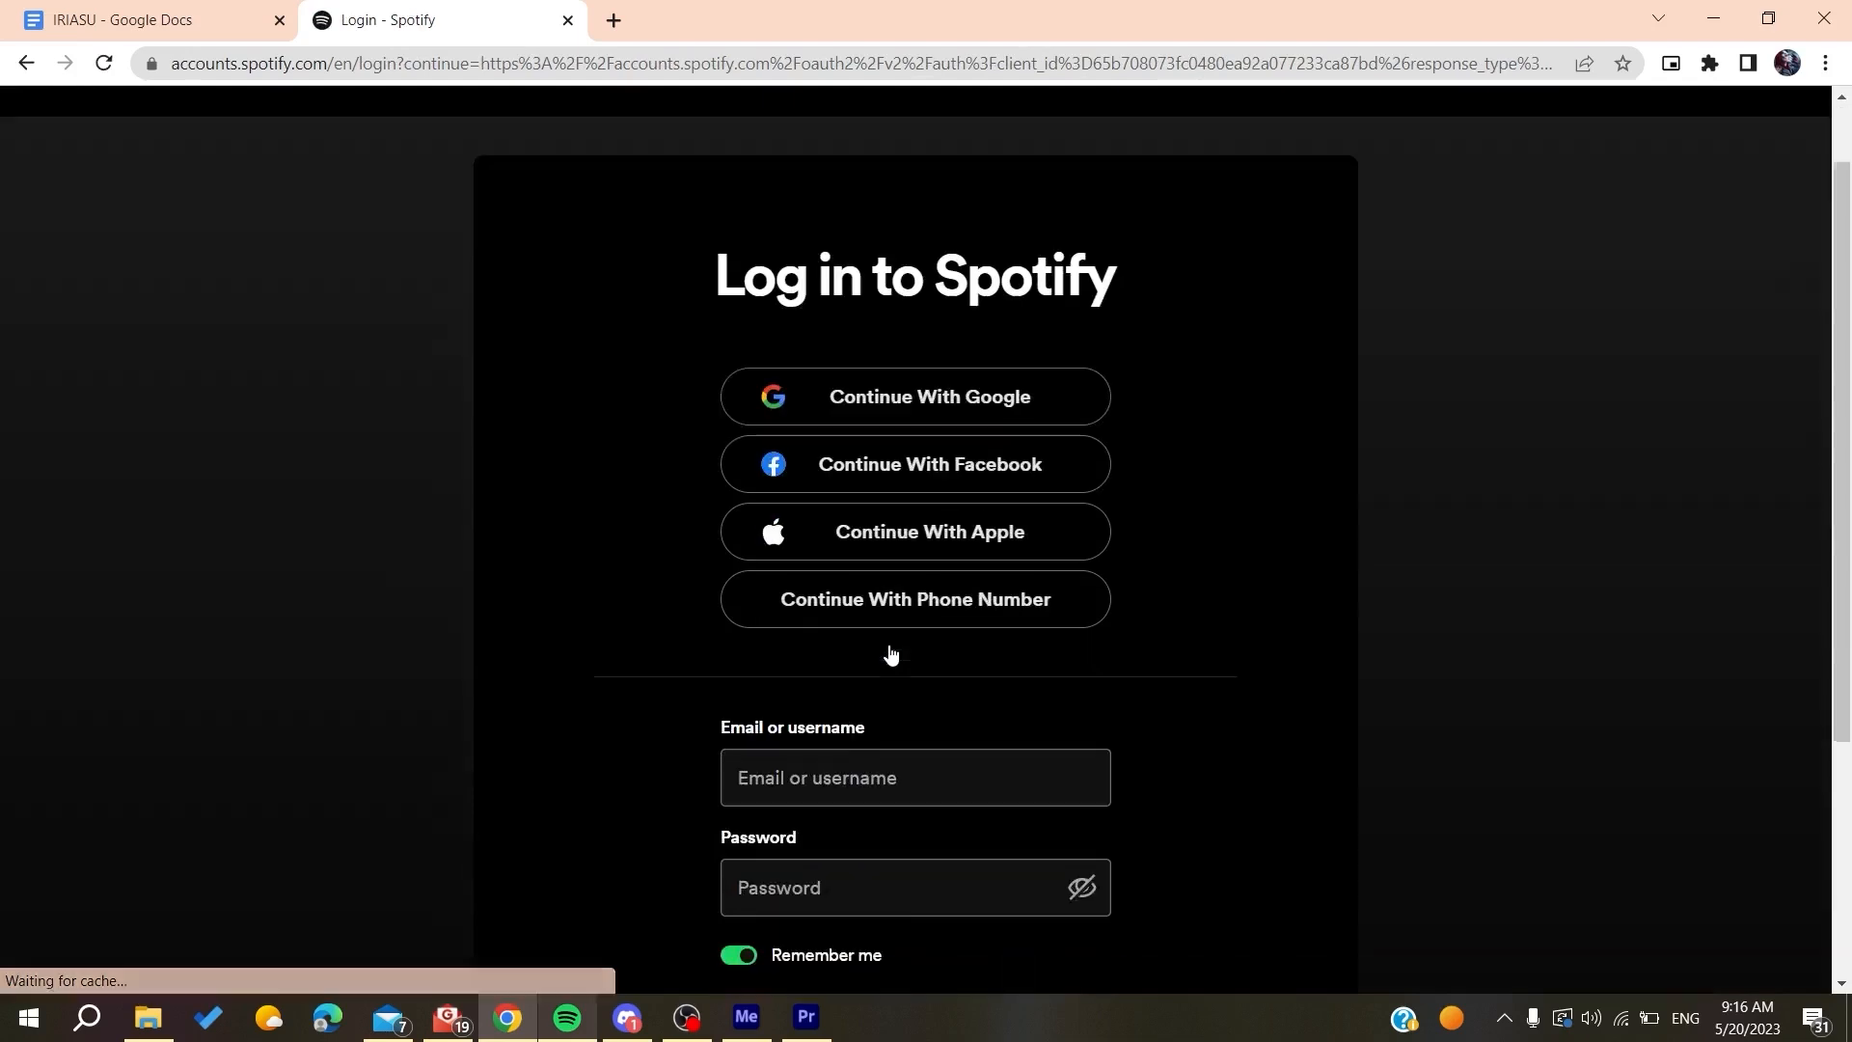
{"action": "scroll", "scroll_direction": "down", "scroll_amount": 3}
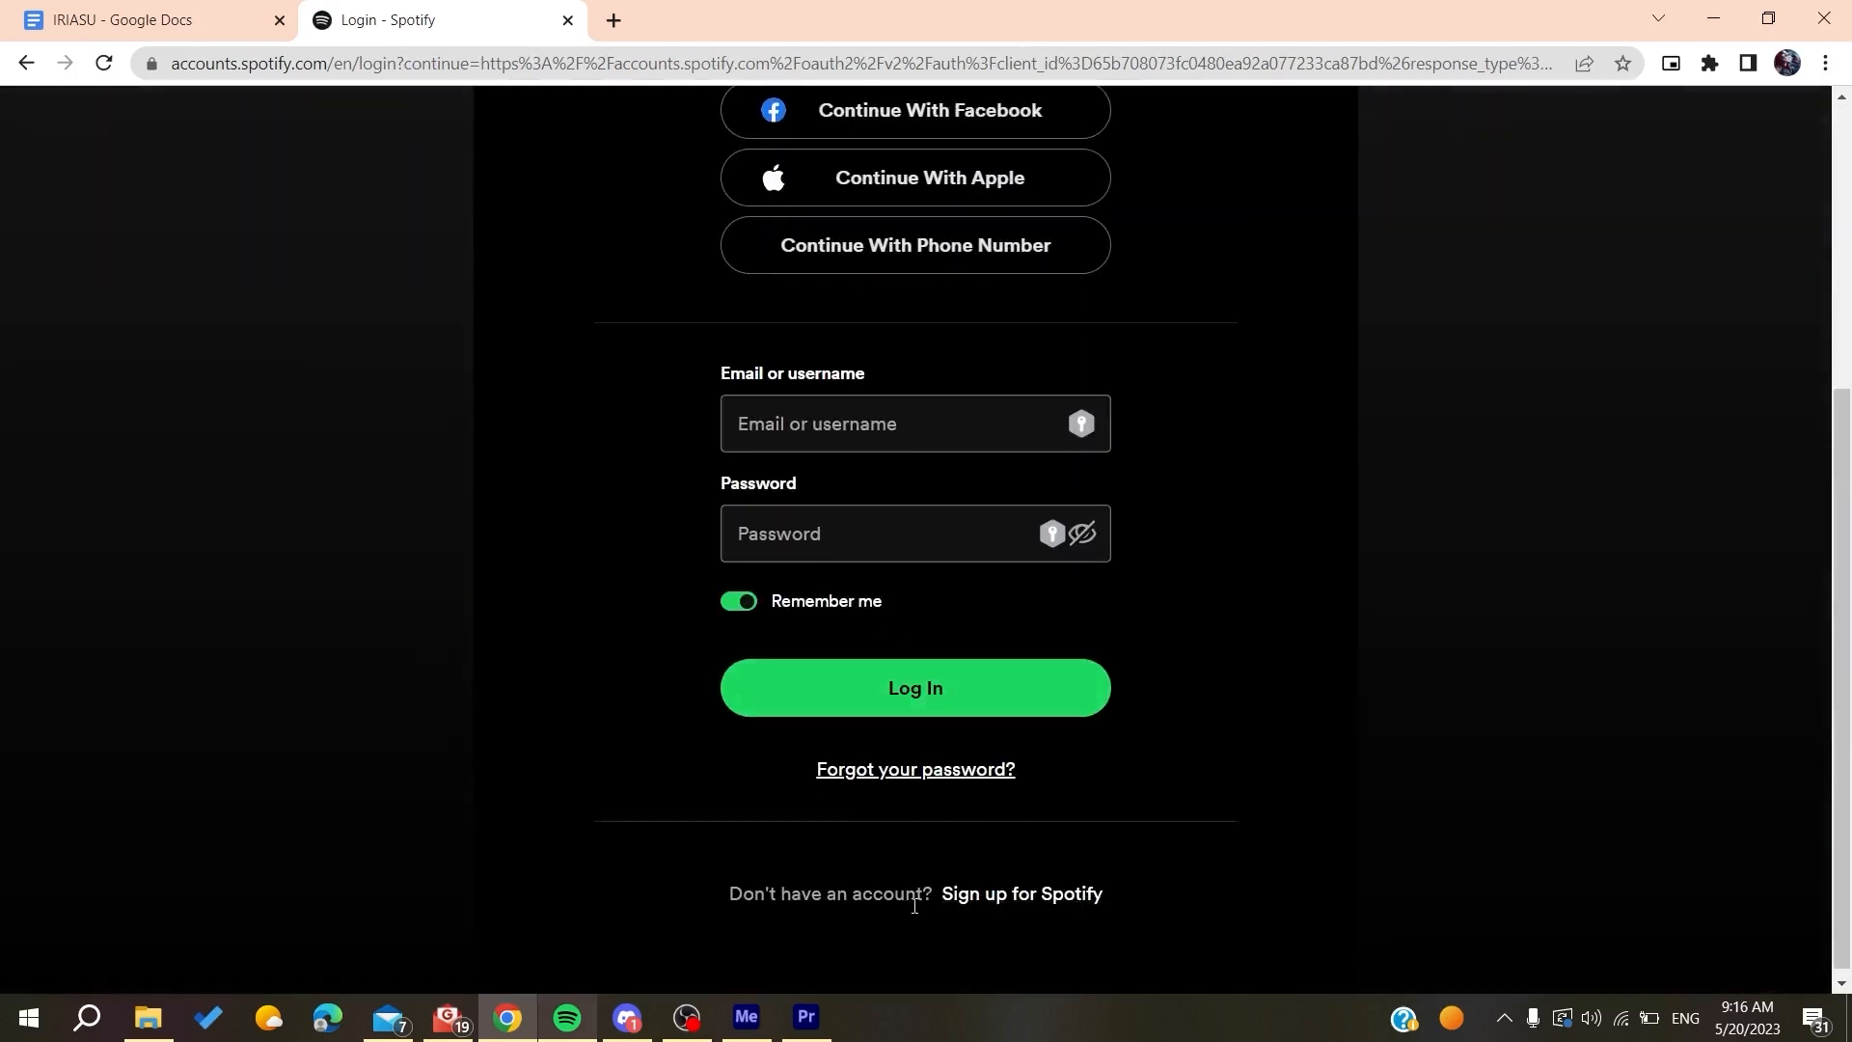
{"action": "left_click", "coordinate": [1022, 893]}
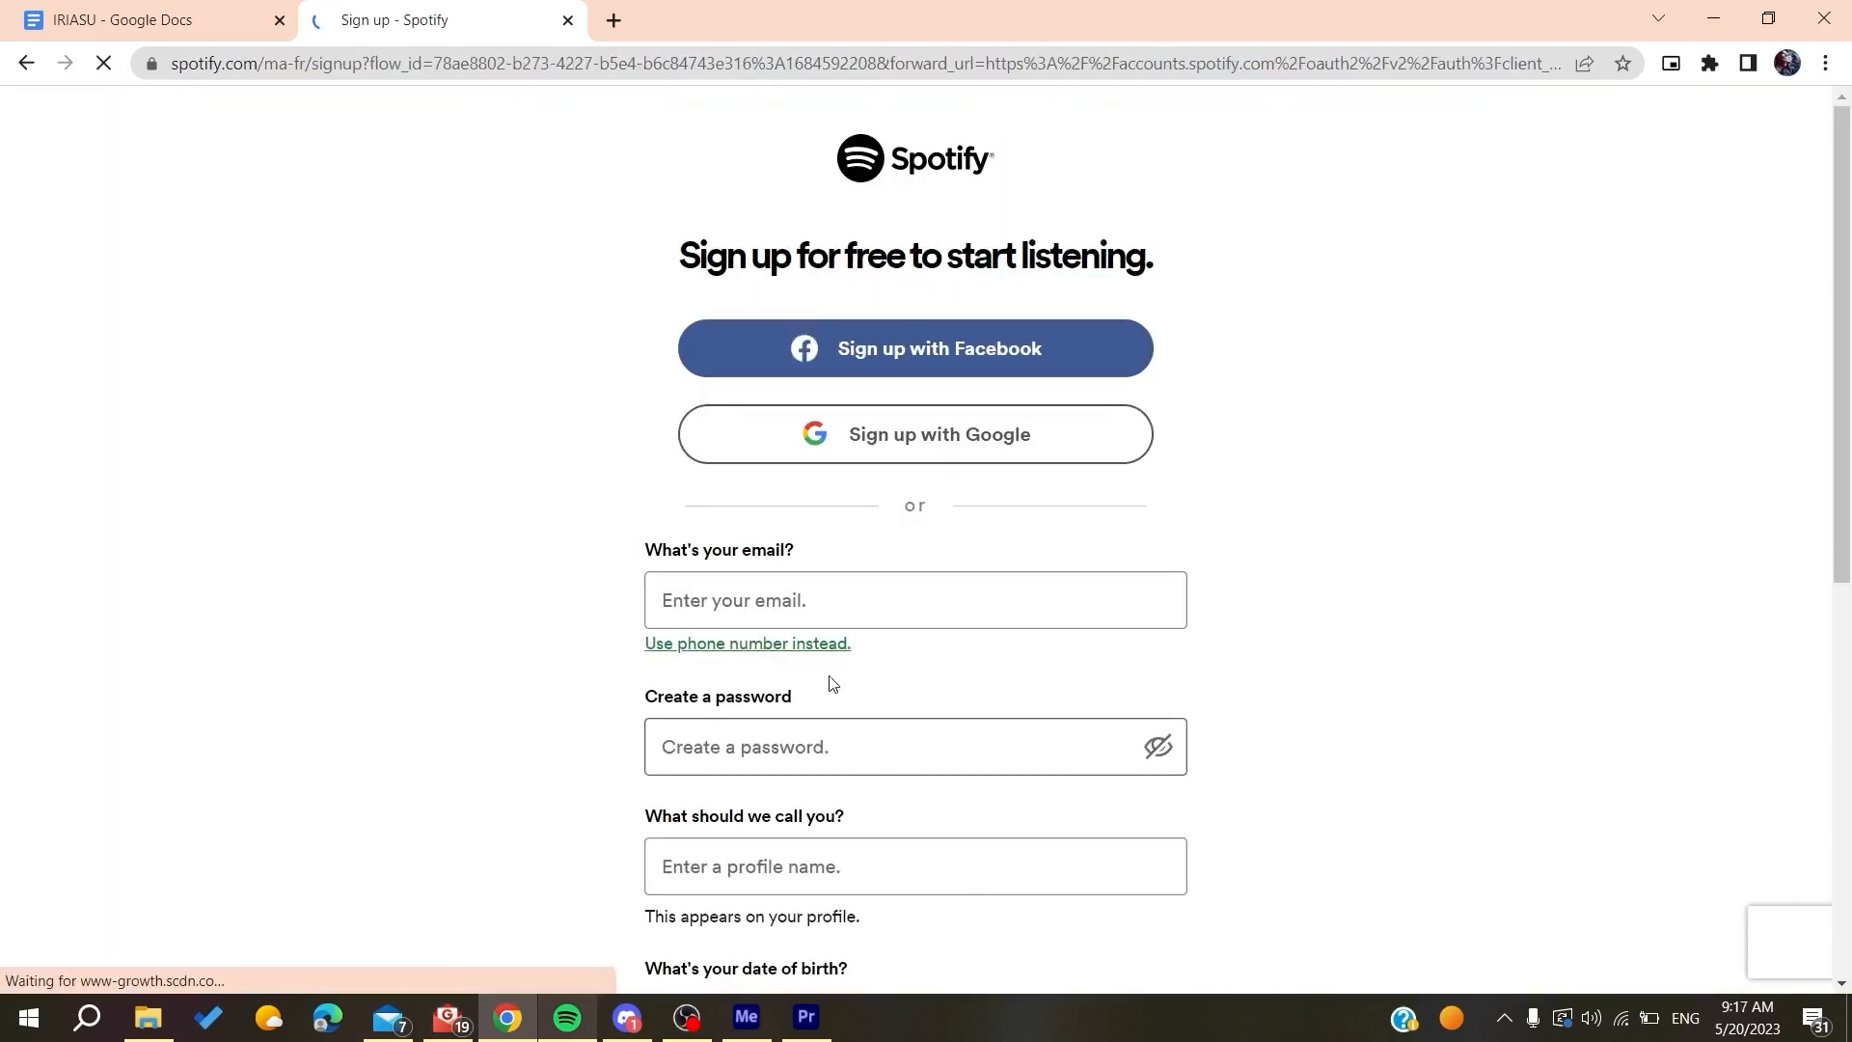
{"action": "scroll", "scroll_direction": "down", "scroll_amount": 3}
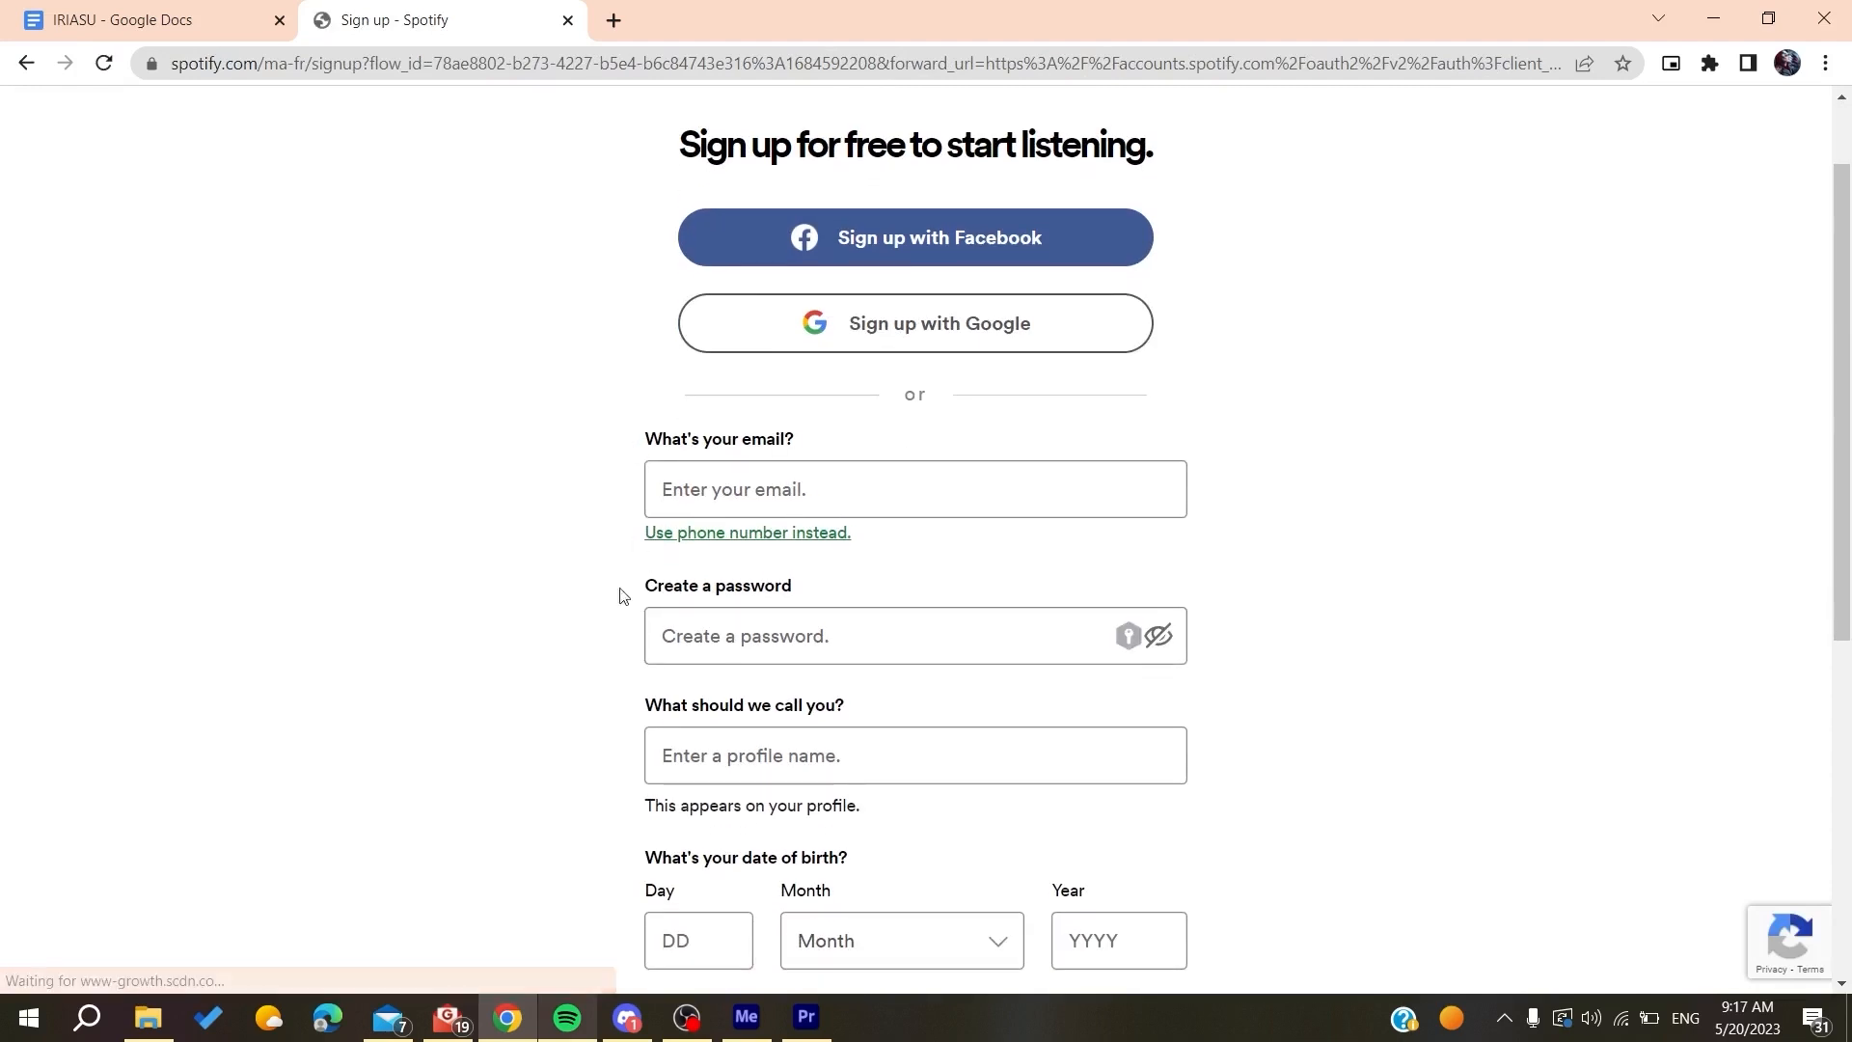
{"action": "scroll", "scroll_direction": "down", "scroll_amount": 3}
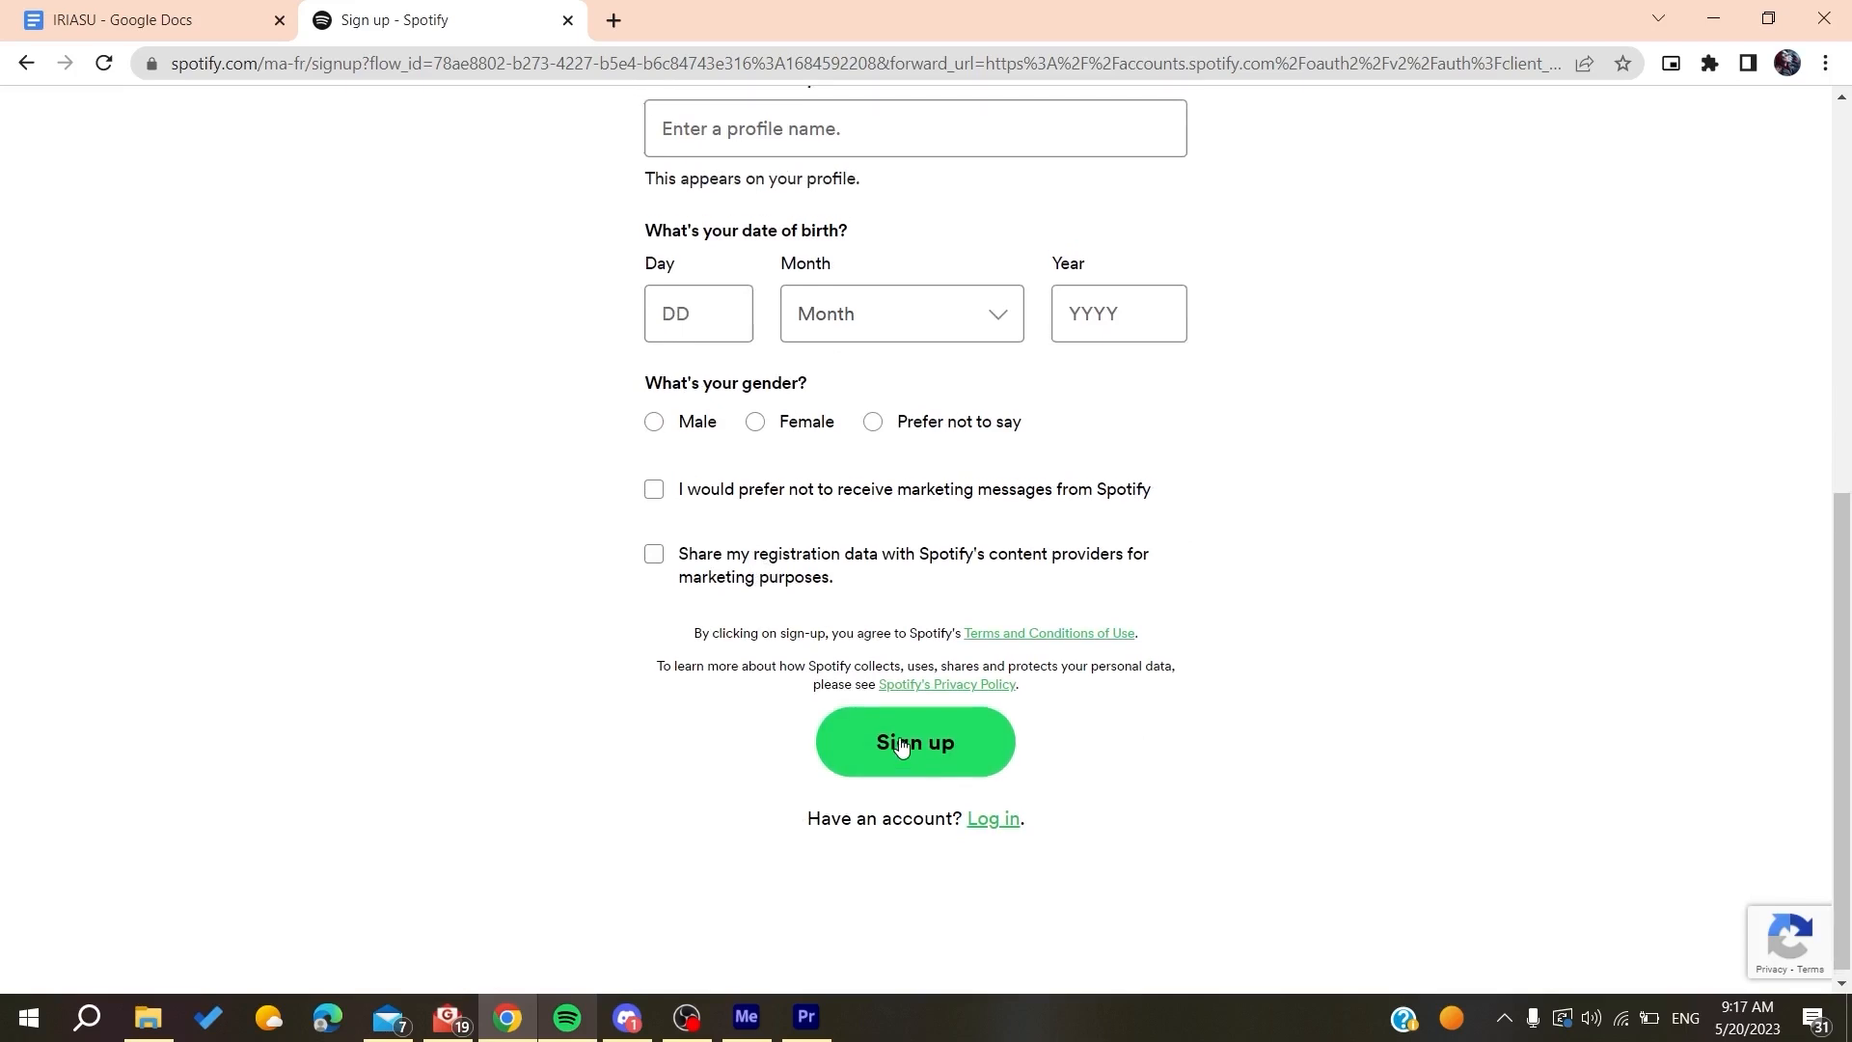
{"action": "scroll", "scroll_direction": "up", "scroll_amount": 3}
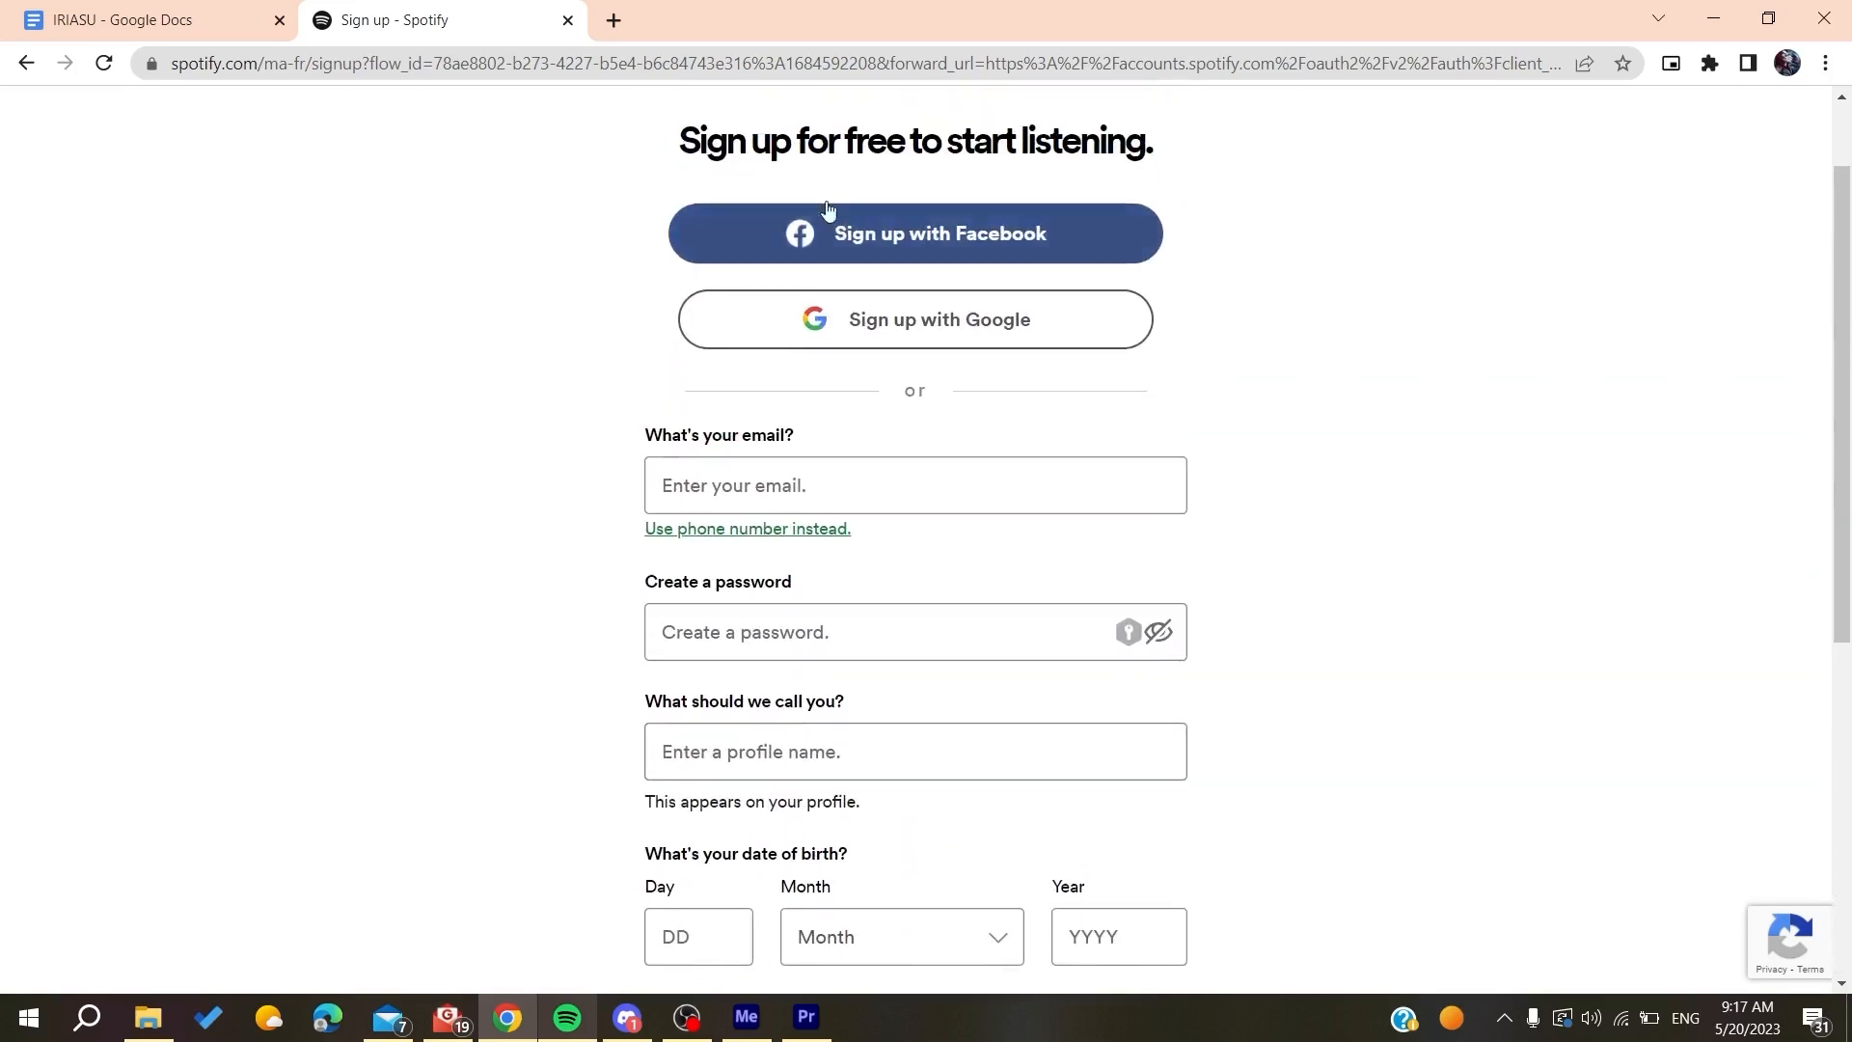
{"action": "scroll", "scroll_direction": "down", "scroll_amount": 3}
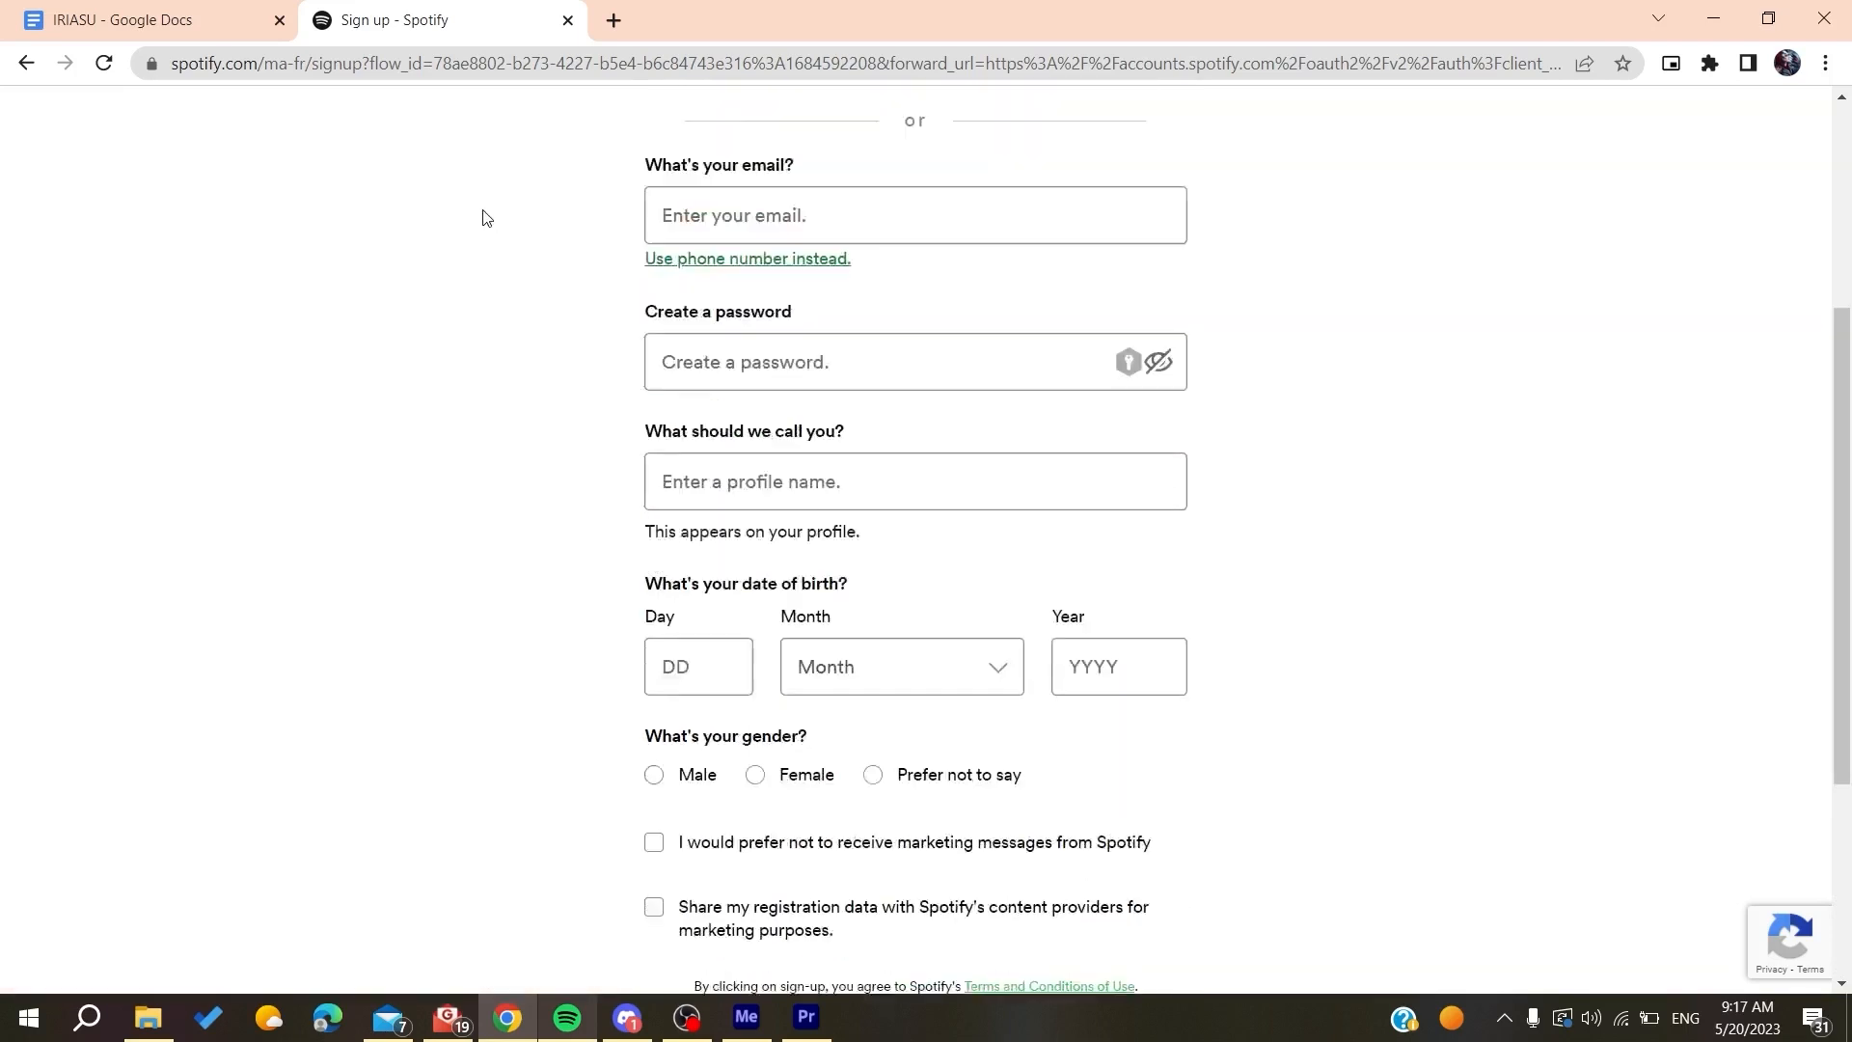
{"action": "scroll", "scroll_direction": "down", "scroll_amount": 3}
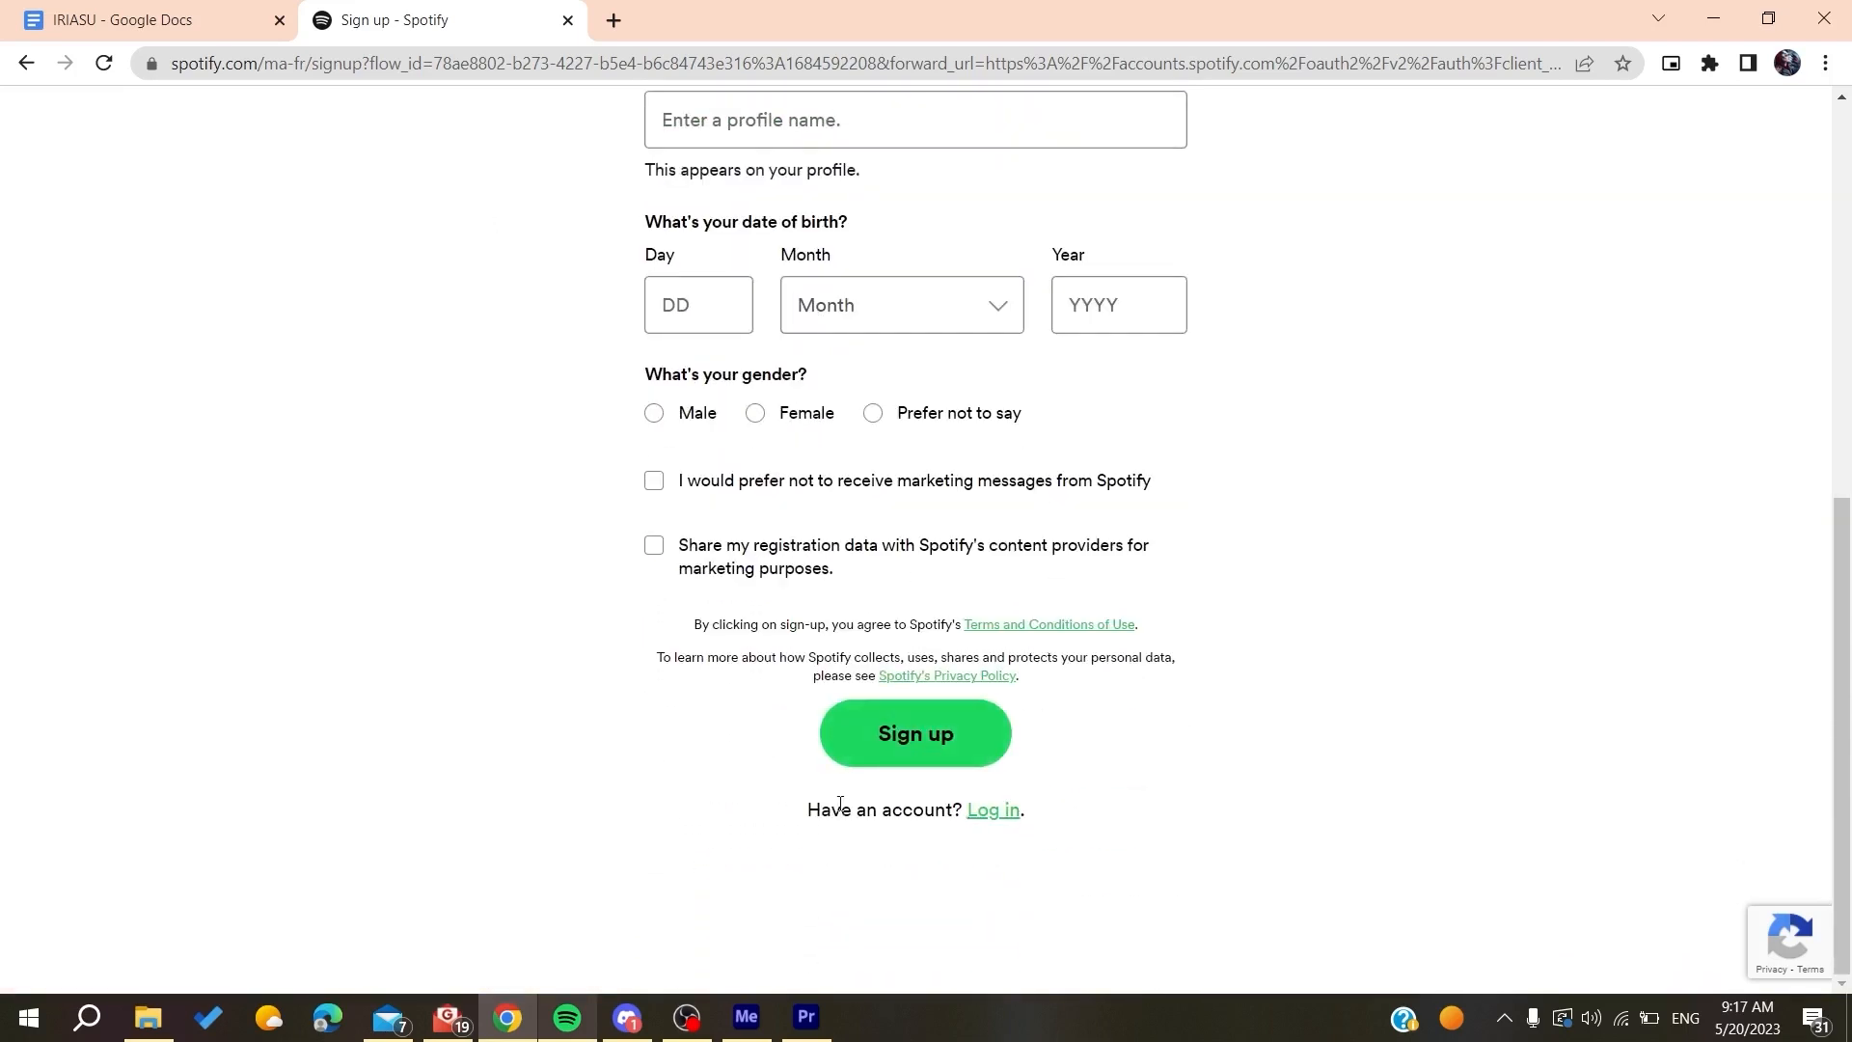
Log in with the existing account so the desktop app opens Home signed in as Iriasu.
{"action": "left_click", "coordinate": [993, 810]}
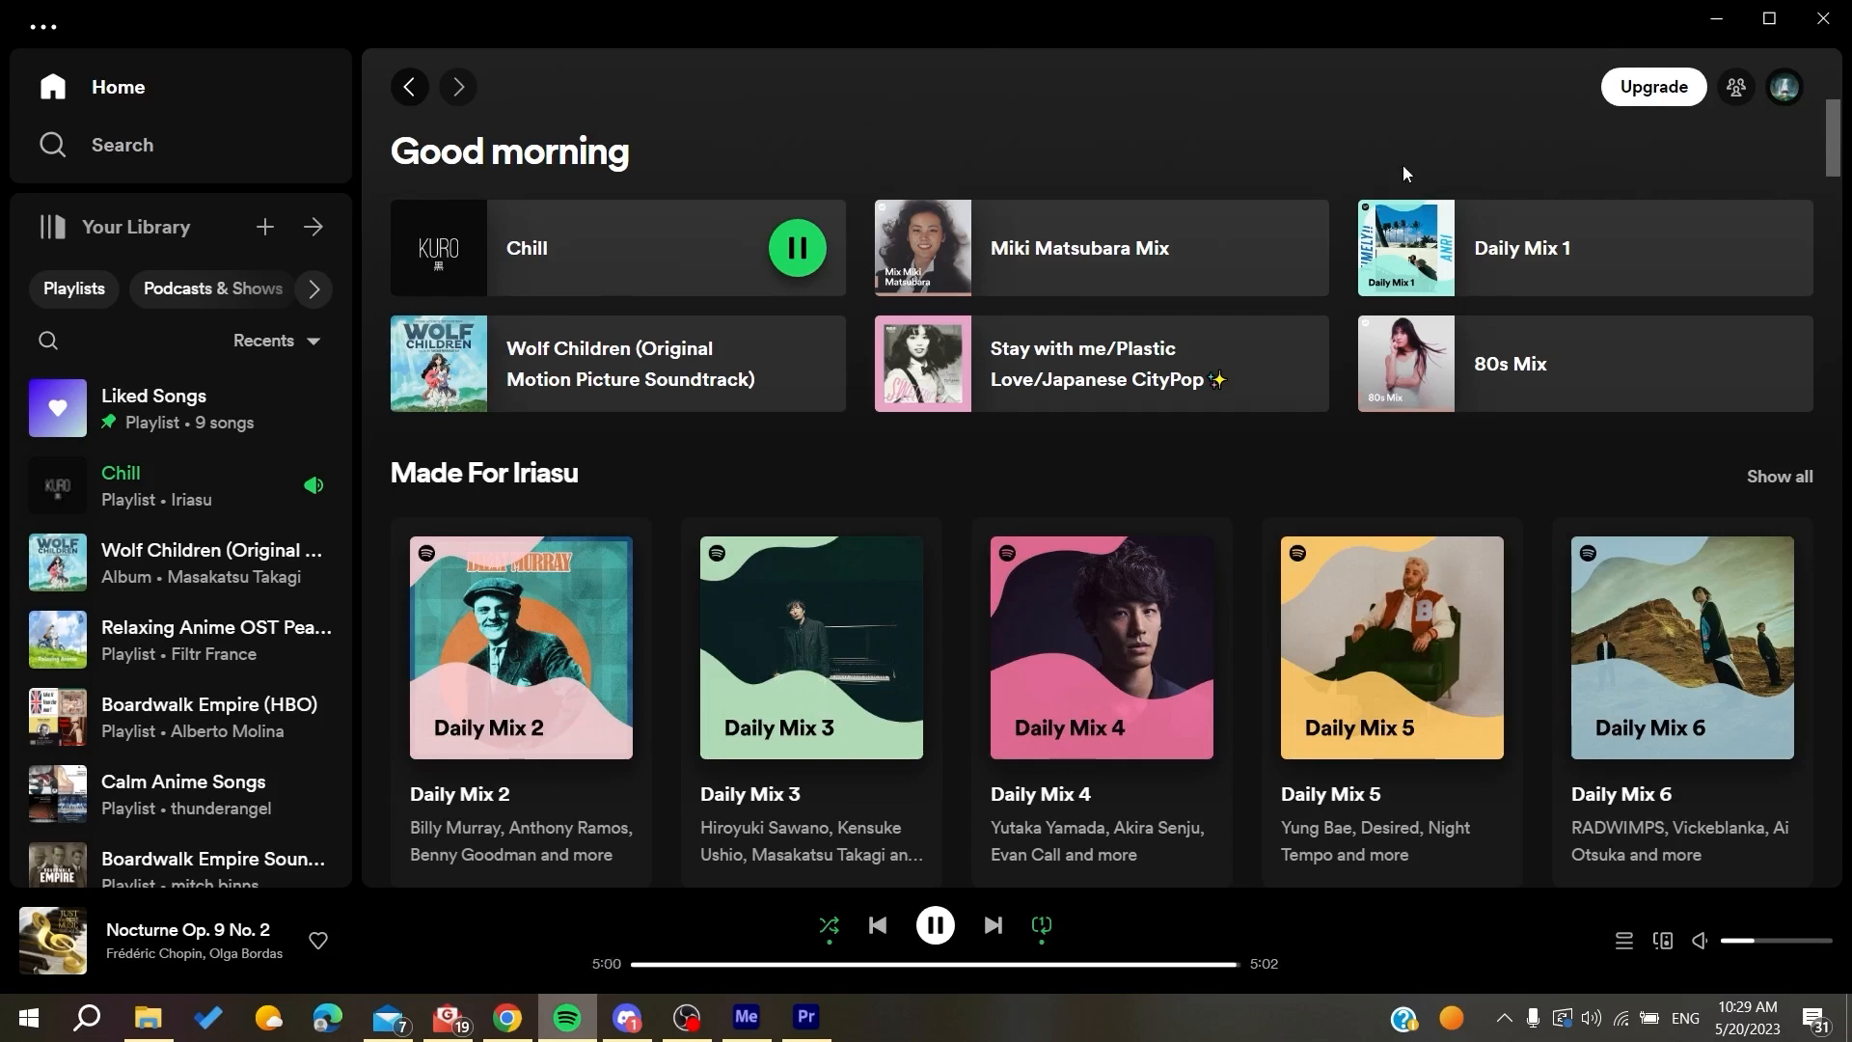
From the profile menu's Settings, keep Streaming quality on Automatic with Auto adjust quality on.
{"action": "left_click", "coordinate": [1784, 87]}
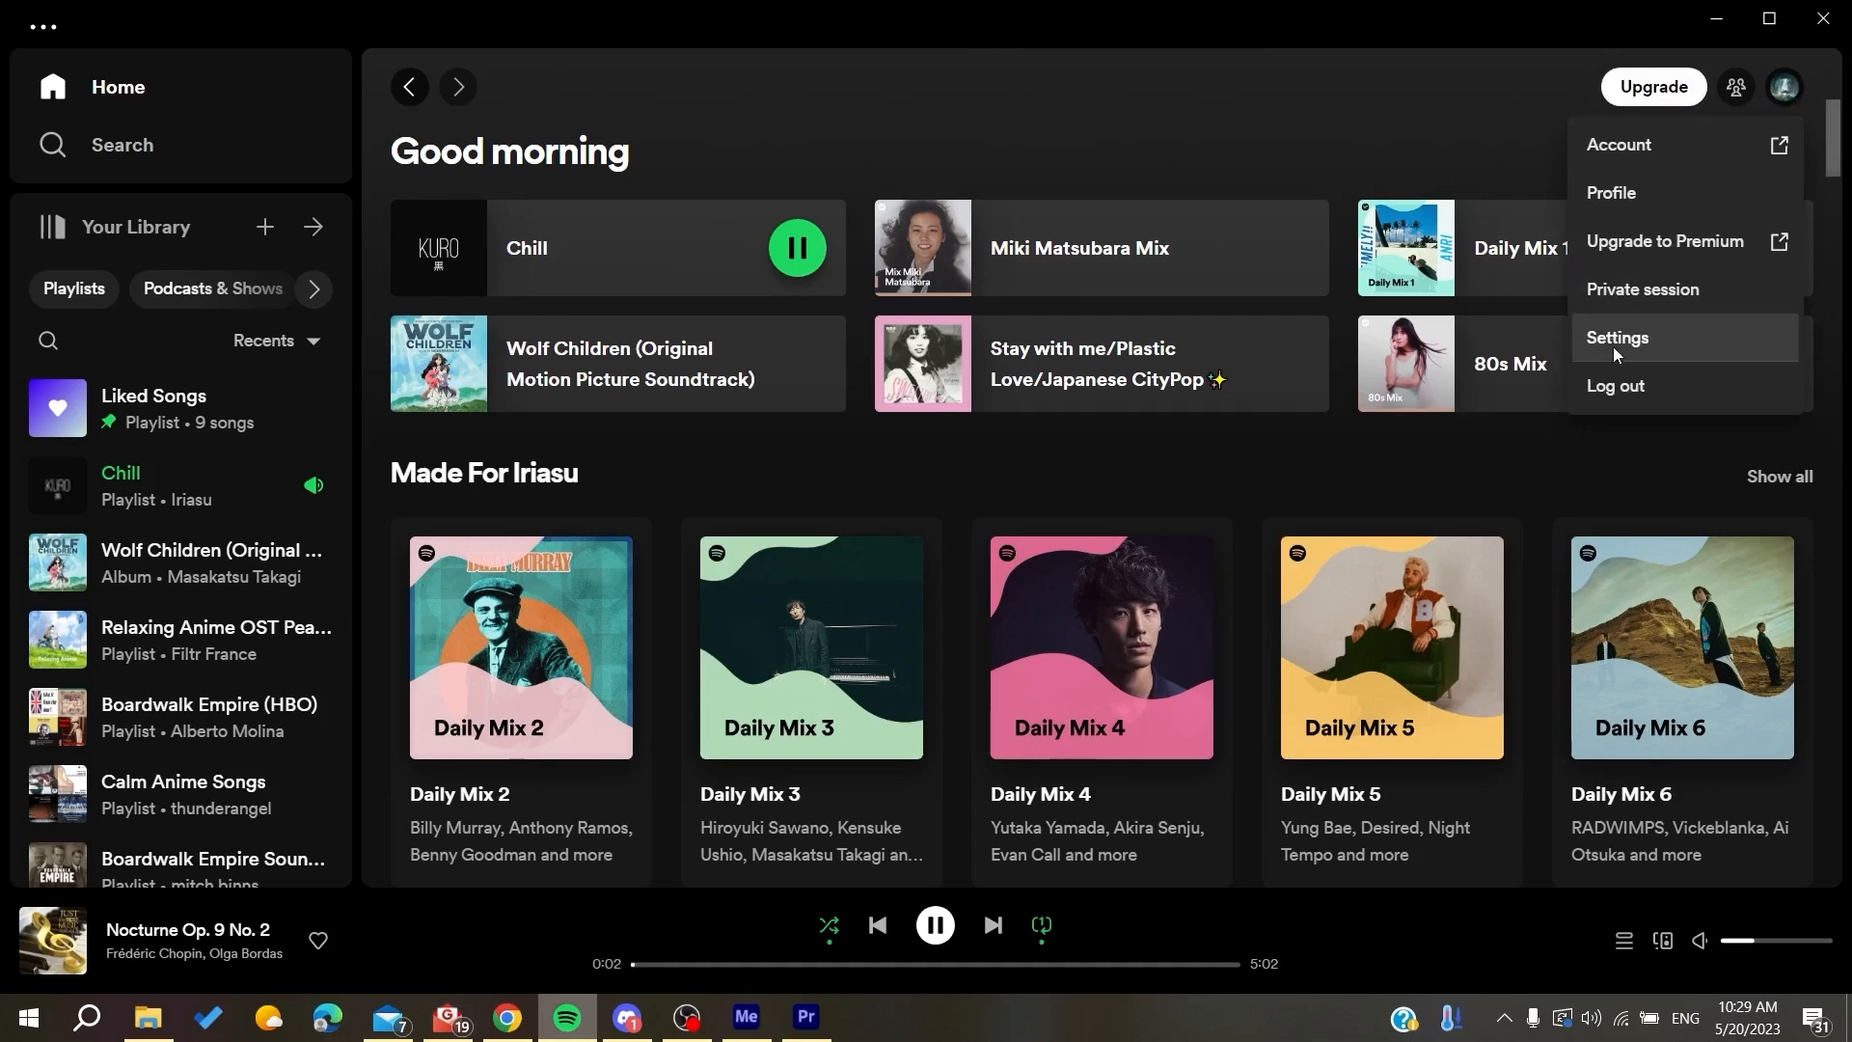
{"action": "left_click", "coordinate": [1617, 338]}
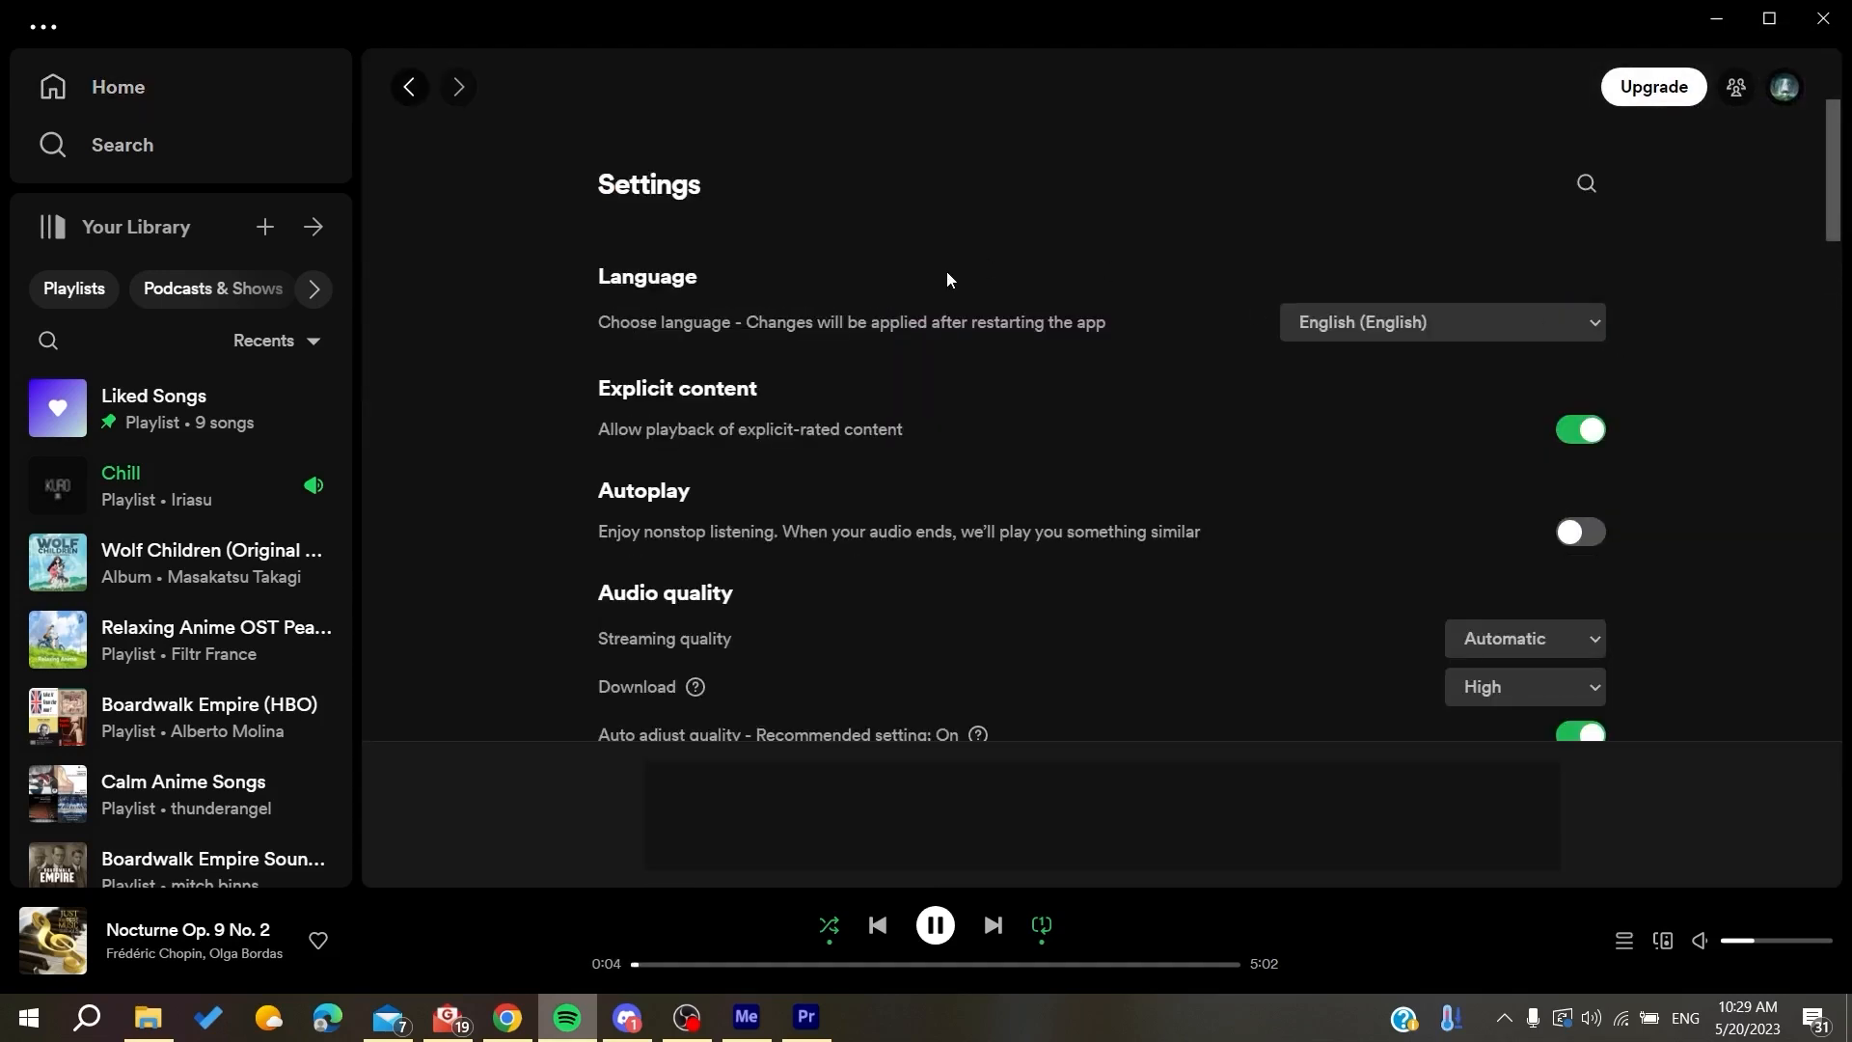
{"action": "scroll", "scroll_direction": "down", "scroll_amount": 3}
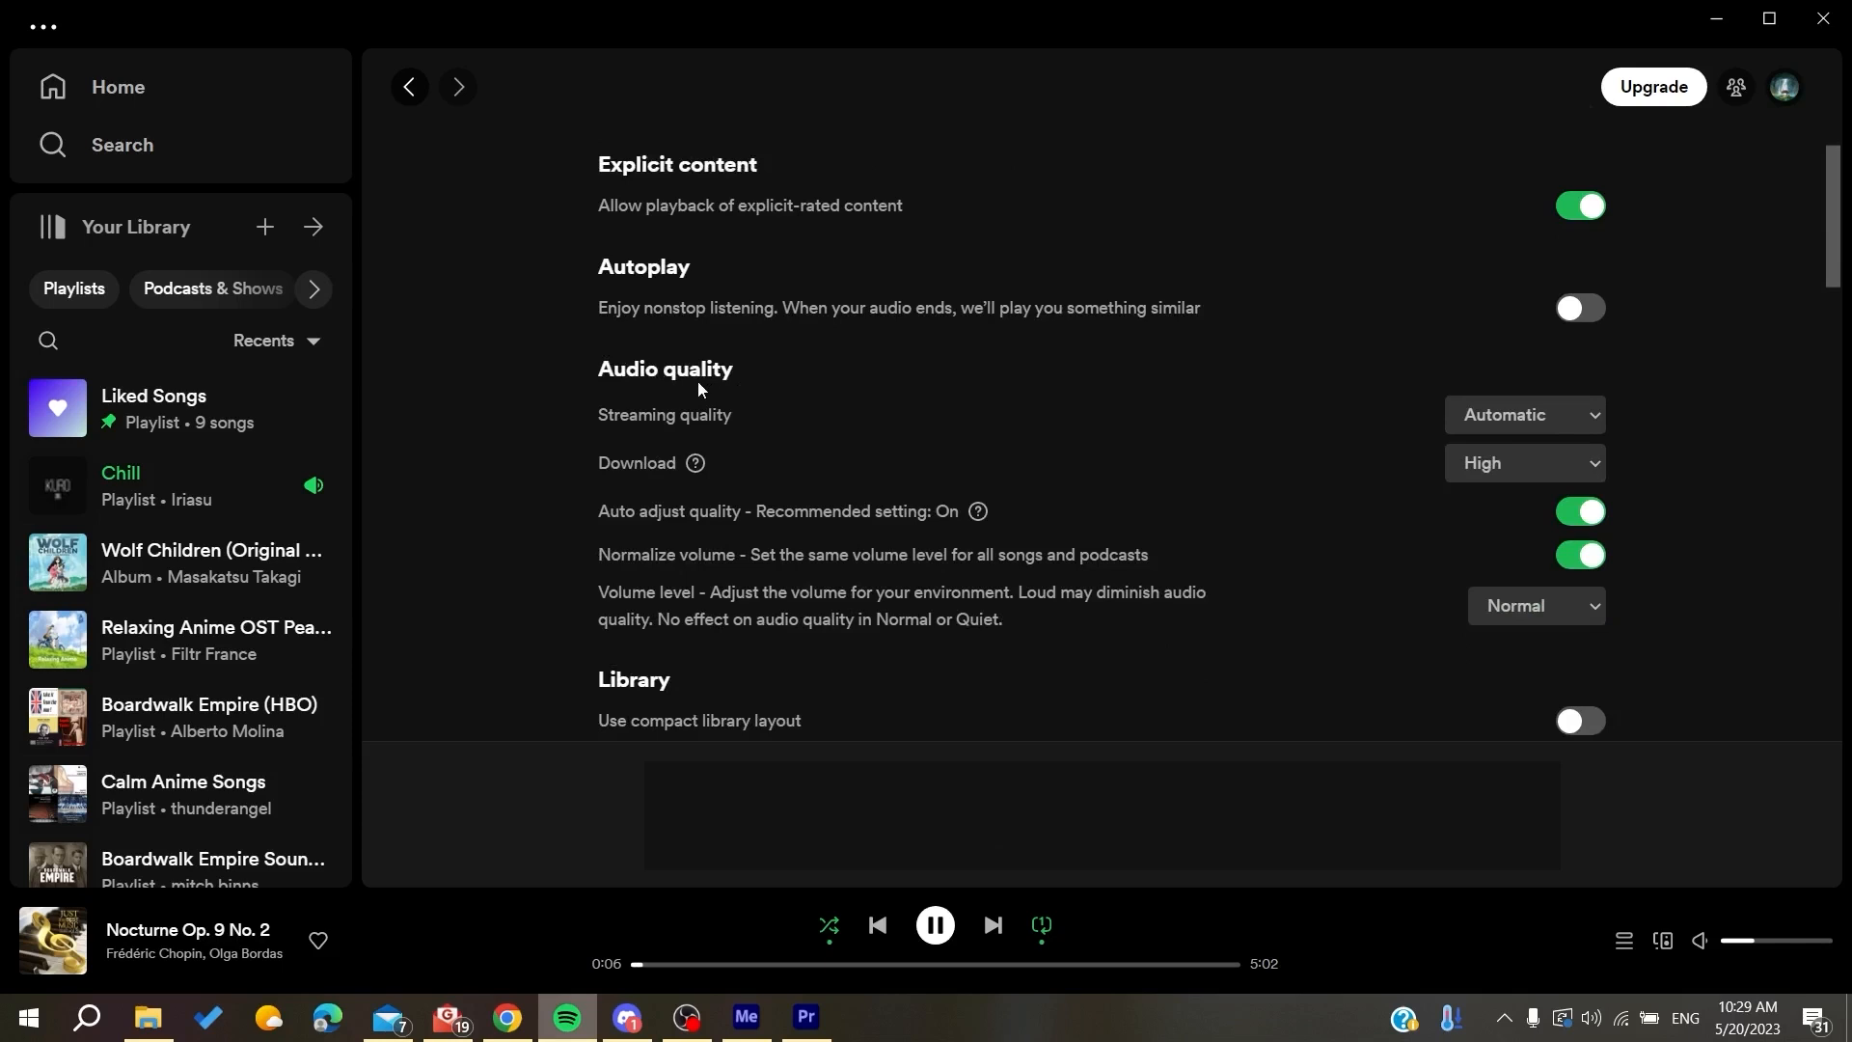
{"action": "left_click", "coordinate": [1524, 415]}
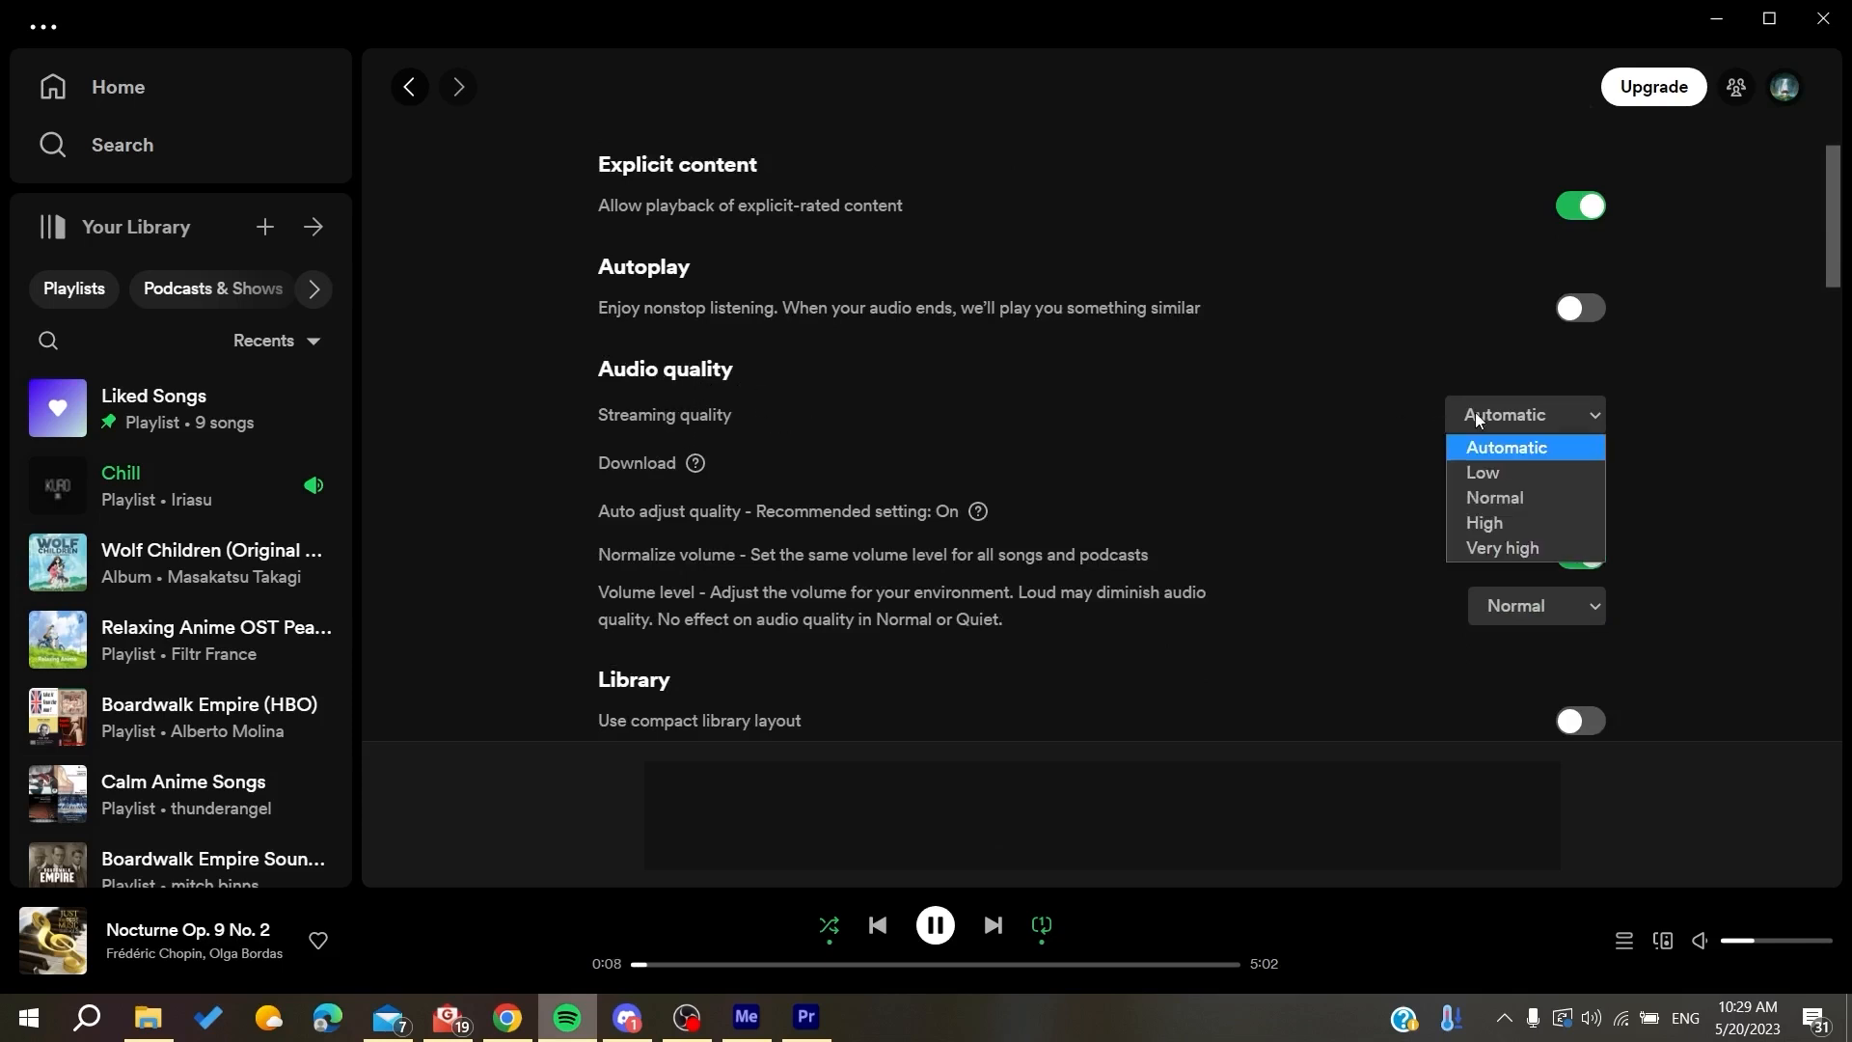
{"action": "left_click", "coordinate": [1483, 523]}
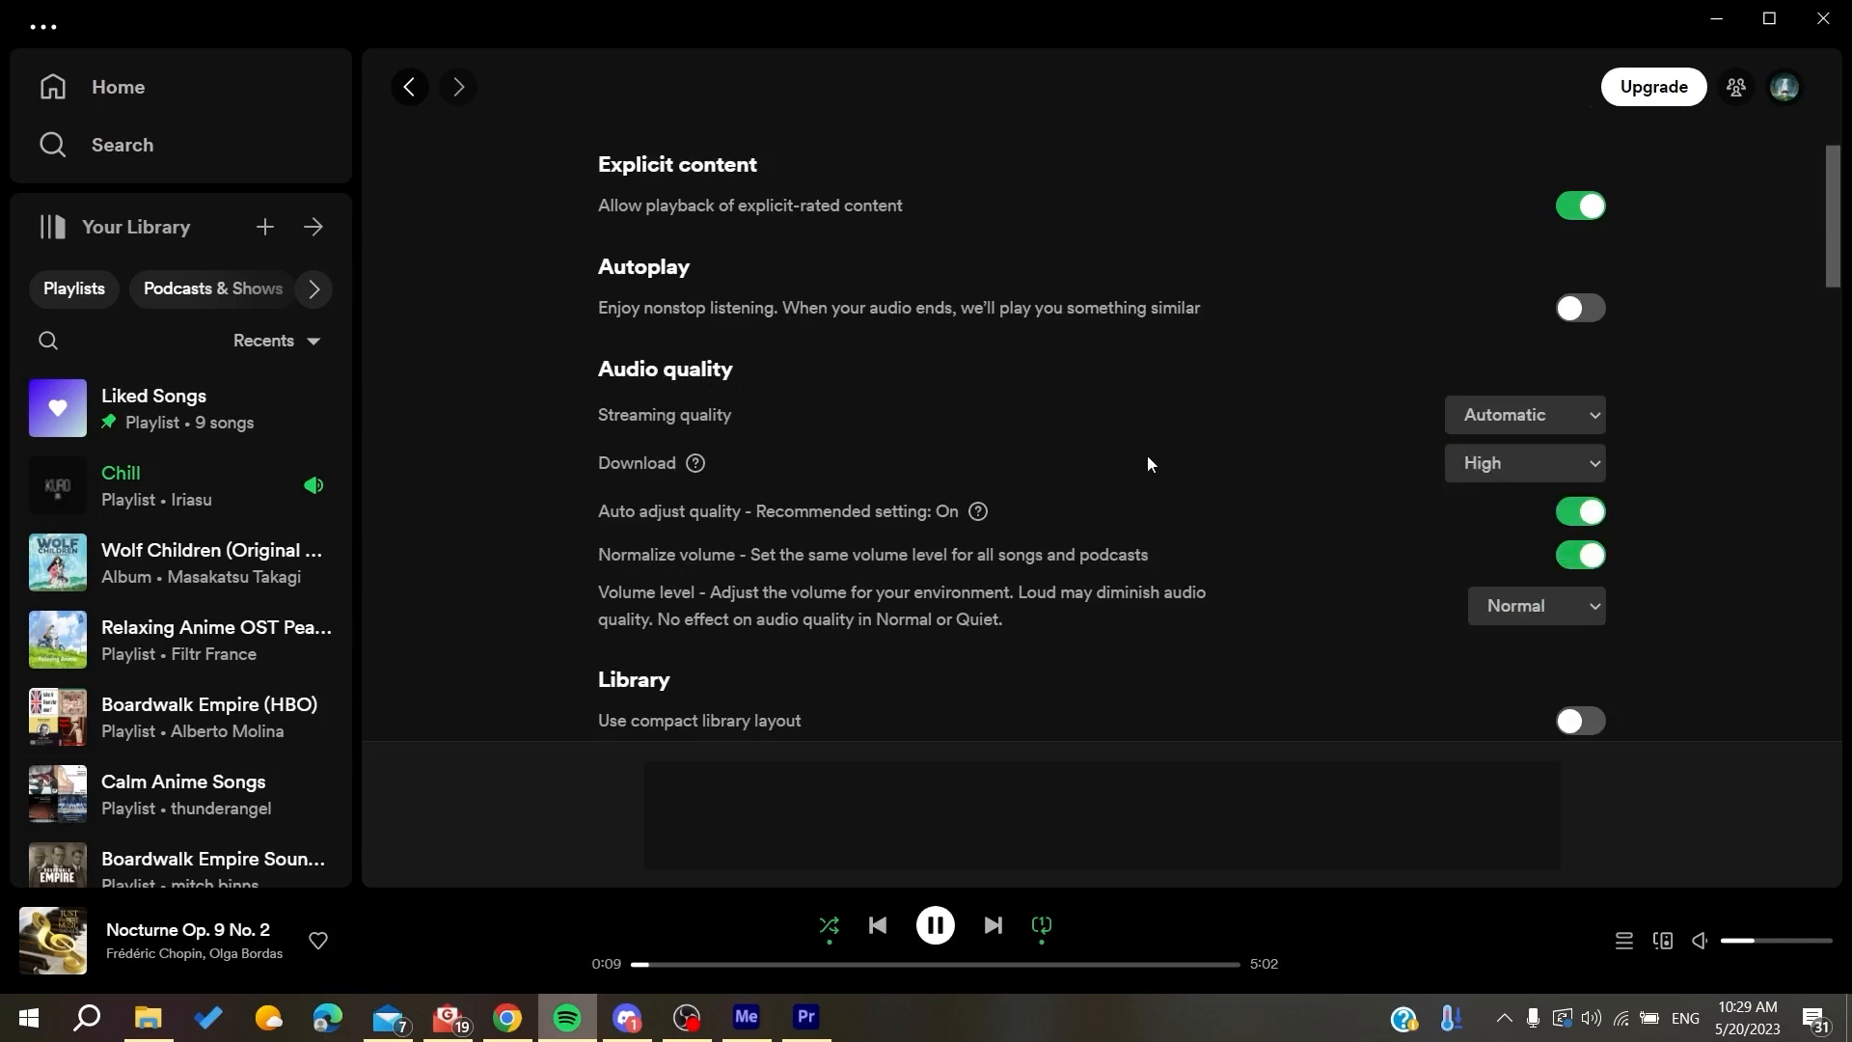
{"action": "left_click", "coordinate": [1525, 415]}
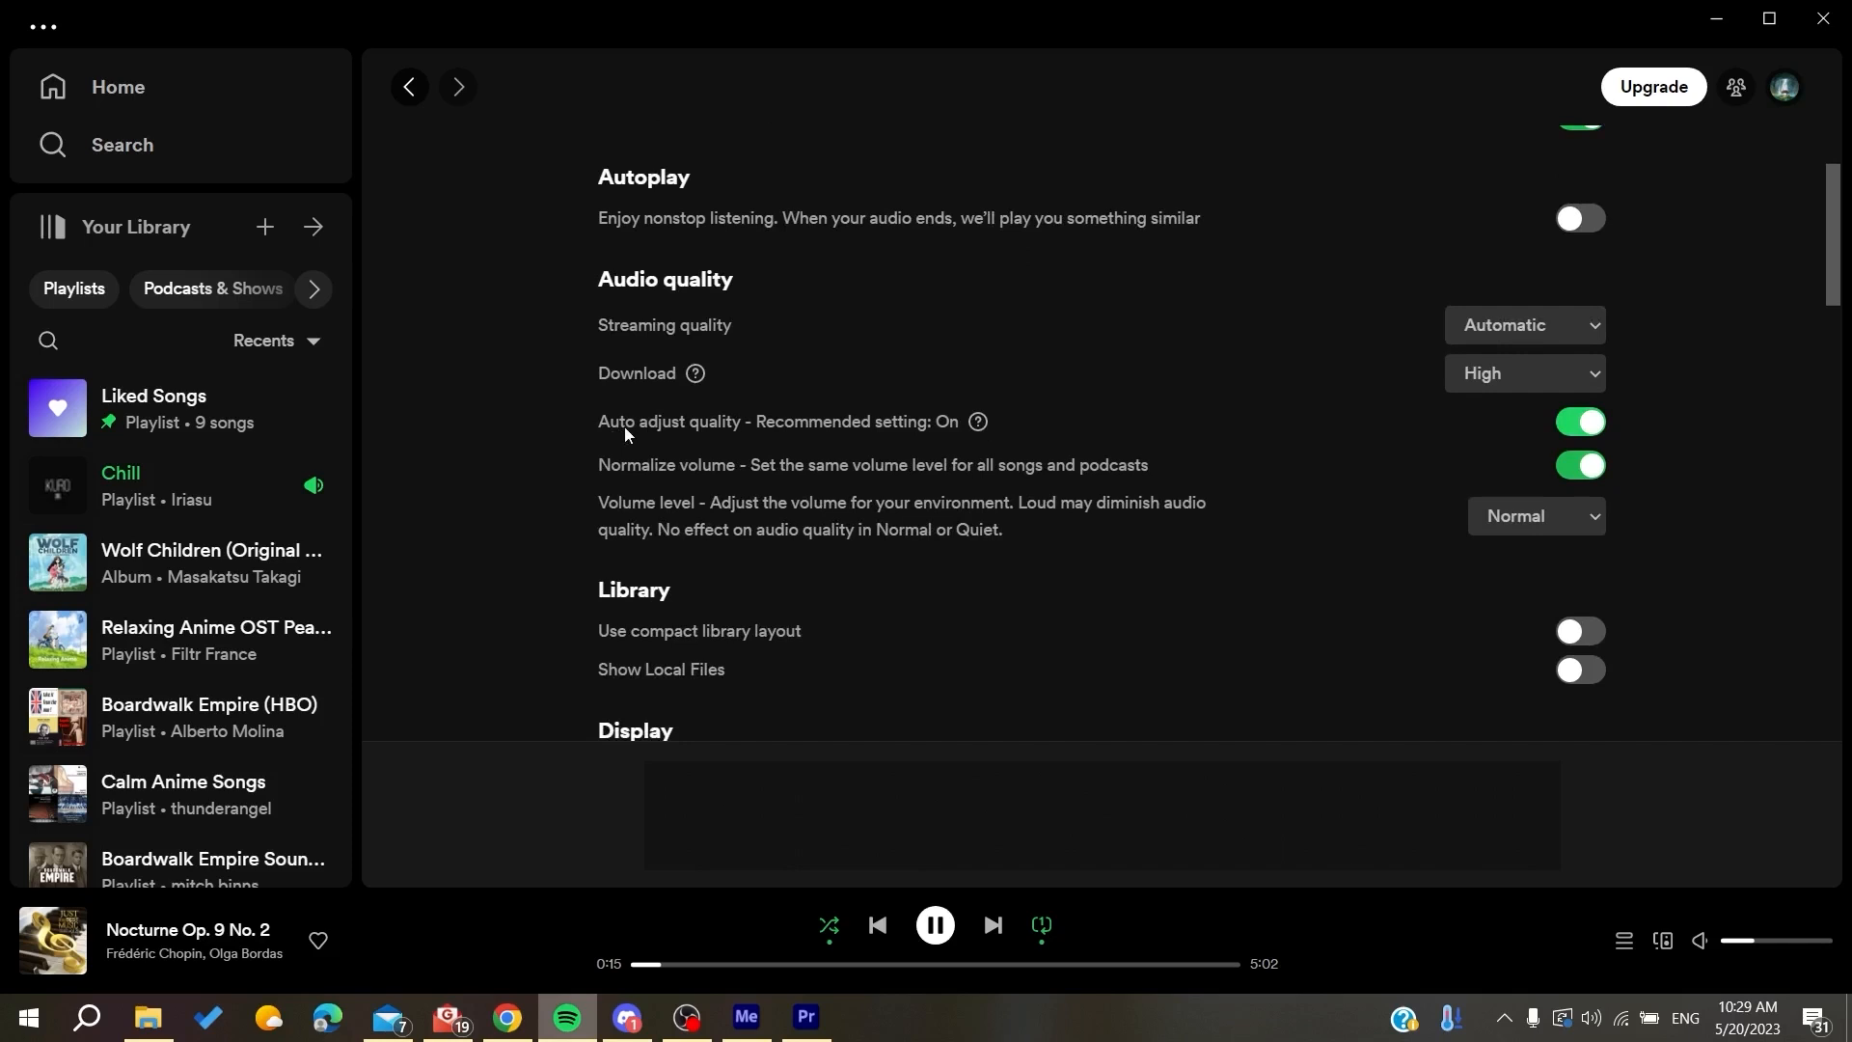
{"action": "mouse_move", "coordinate": [1217, 372]}
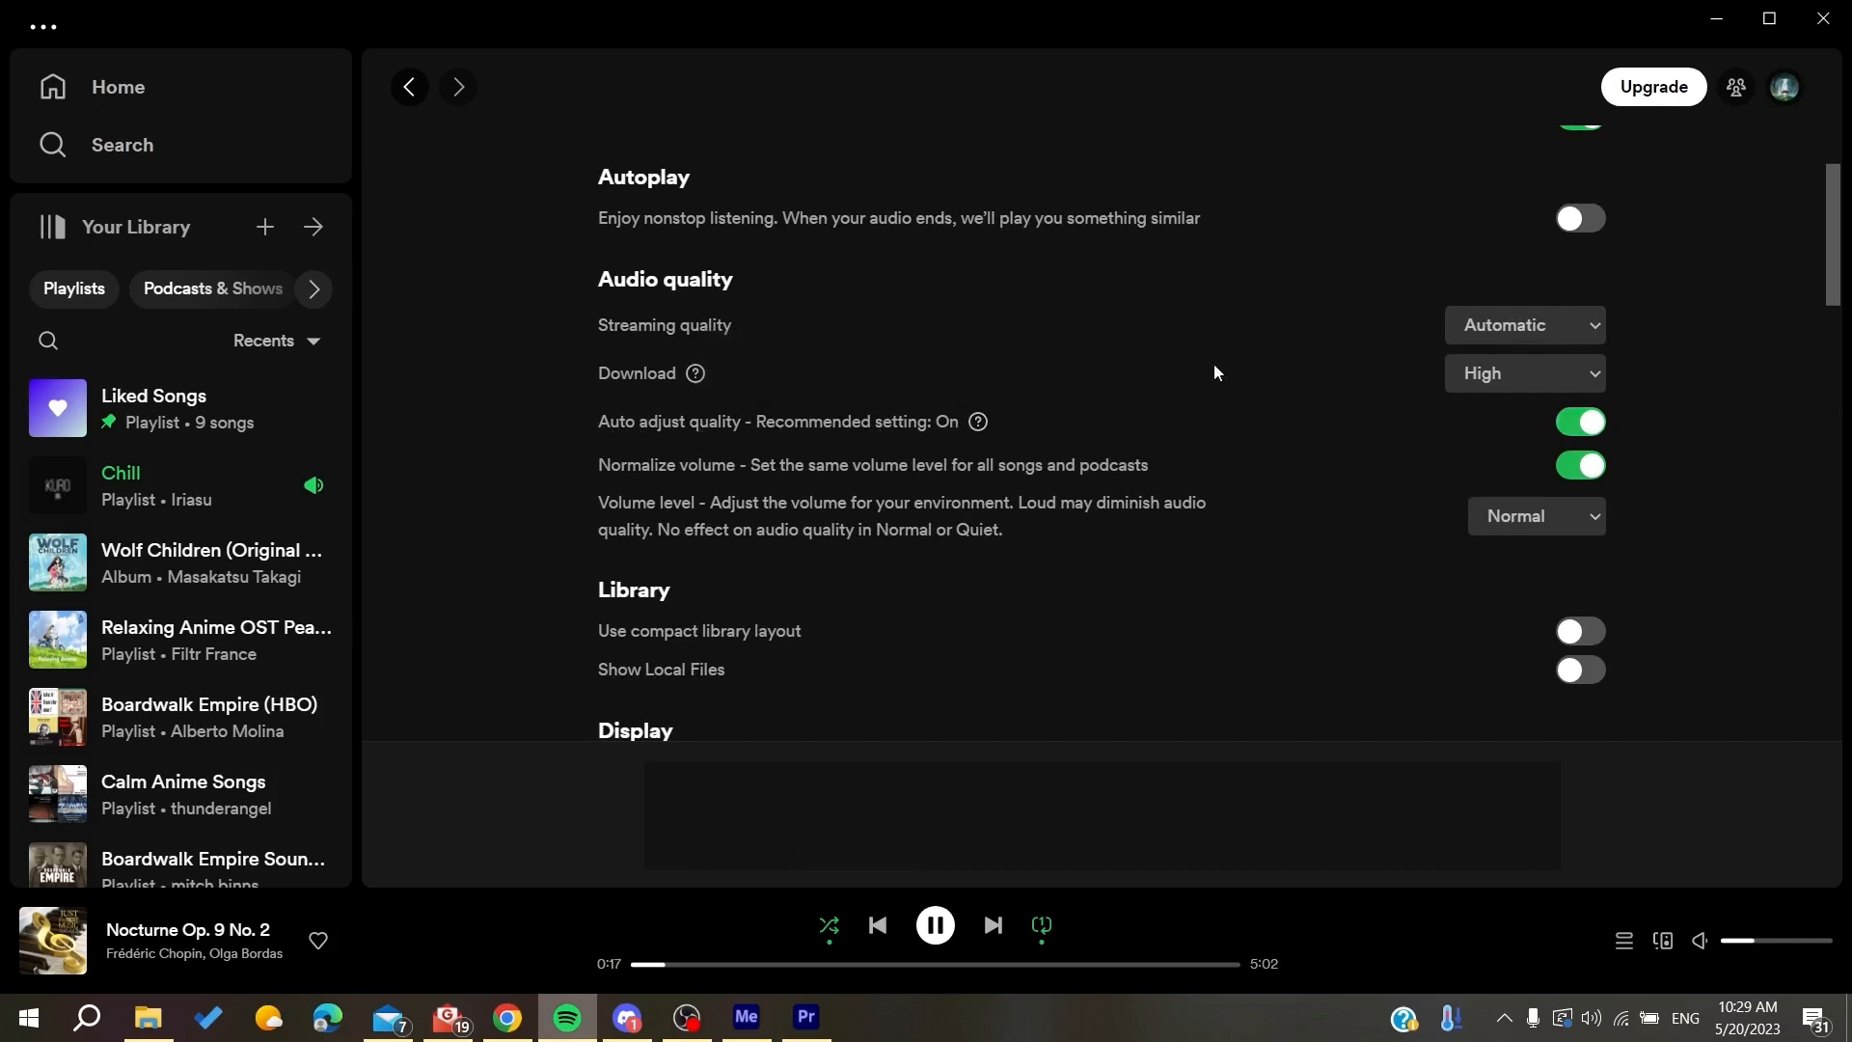
{"action": "scroll", "scroll_direction": "up", "scroll_amount": 3}
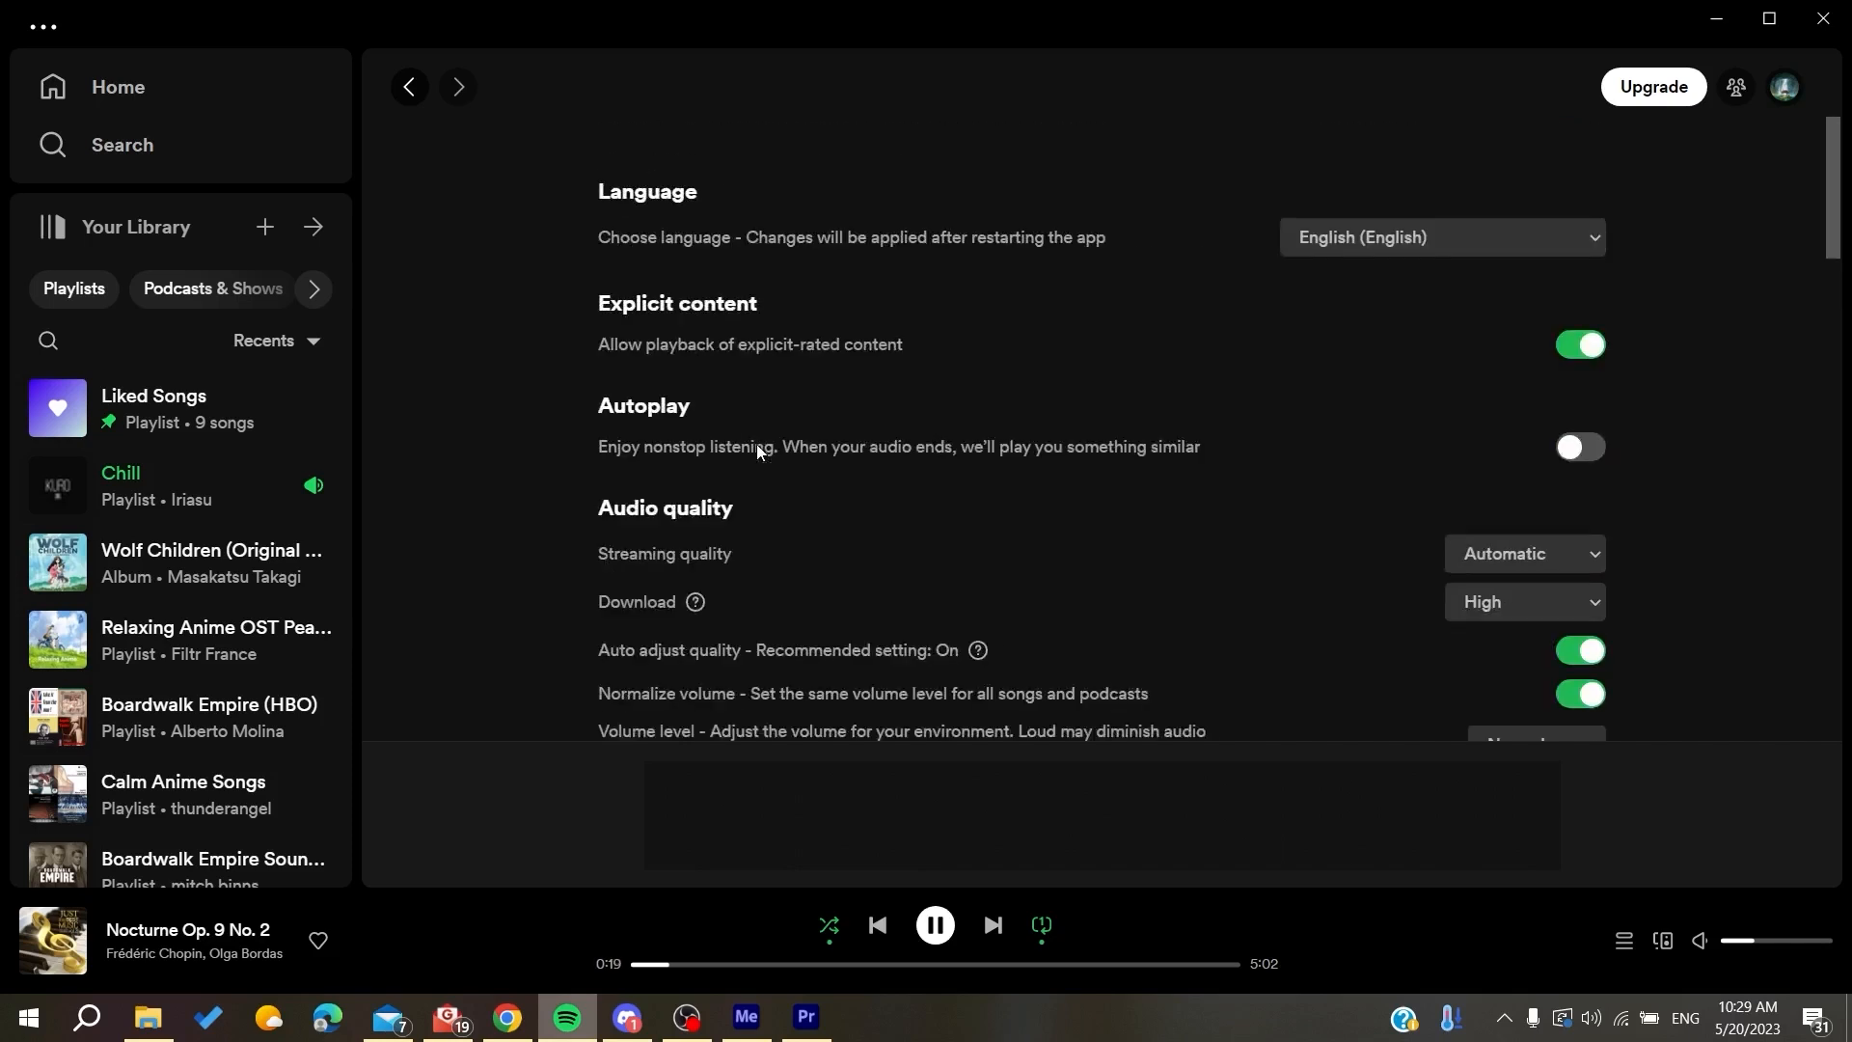